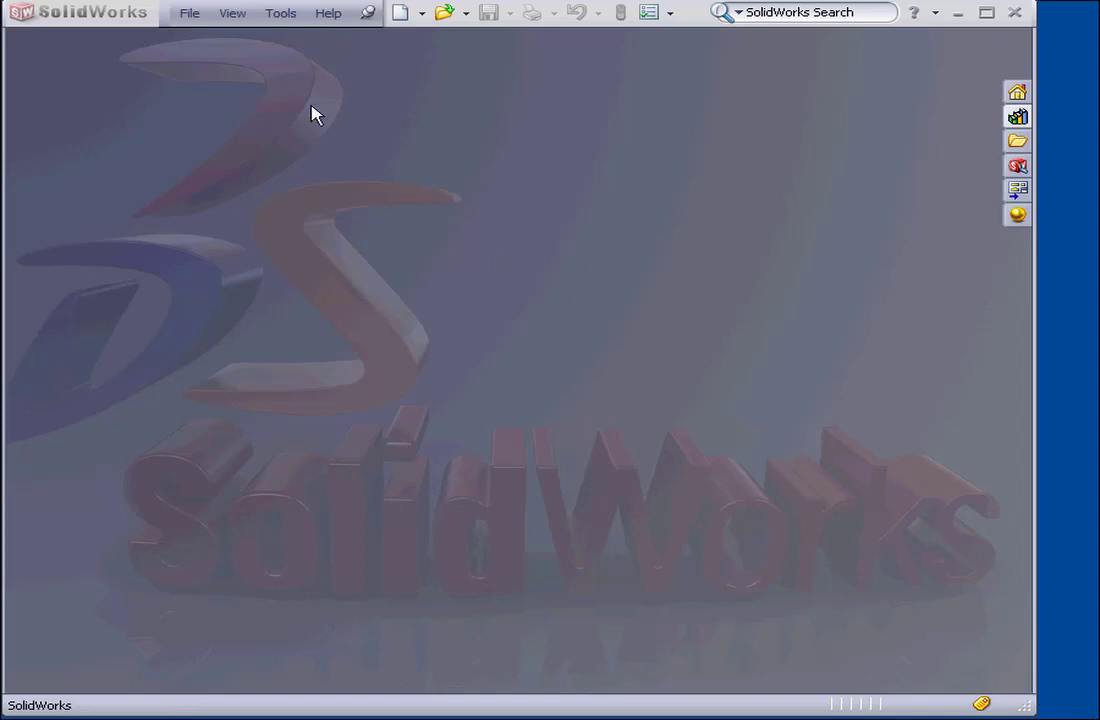
- Create a new macro via Tools > Macro > New and save it as Macro1
{"action": "left_click", "coordinate": [280, 12]}
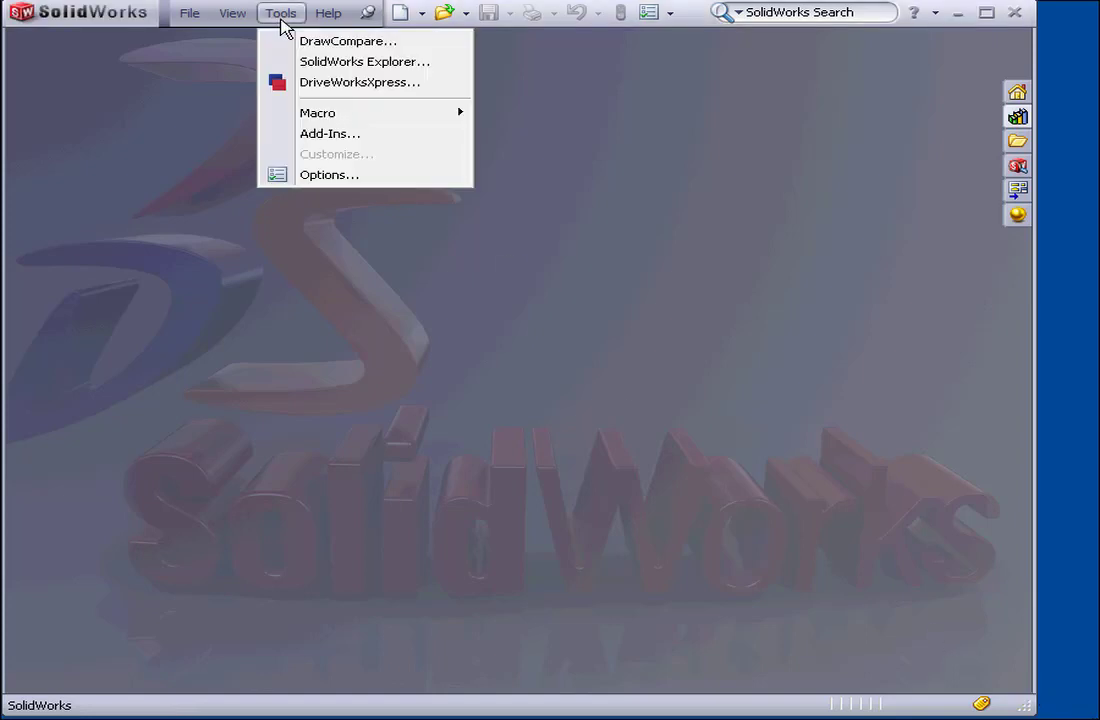
{"action": "mouse_move", "coordinate": [316, 112]}
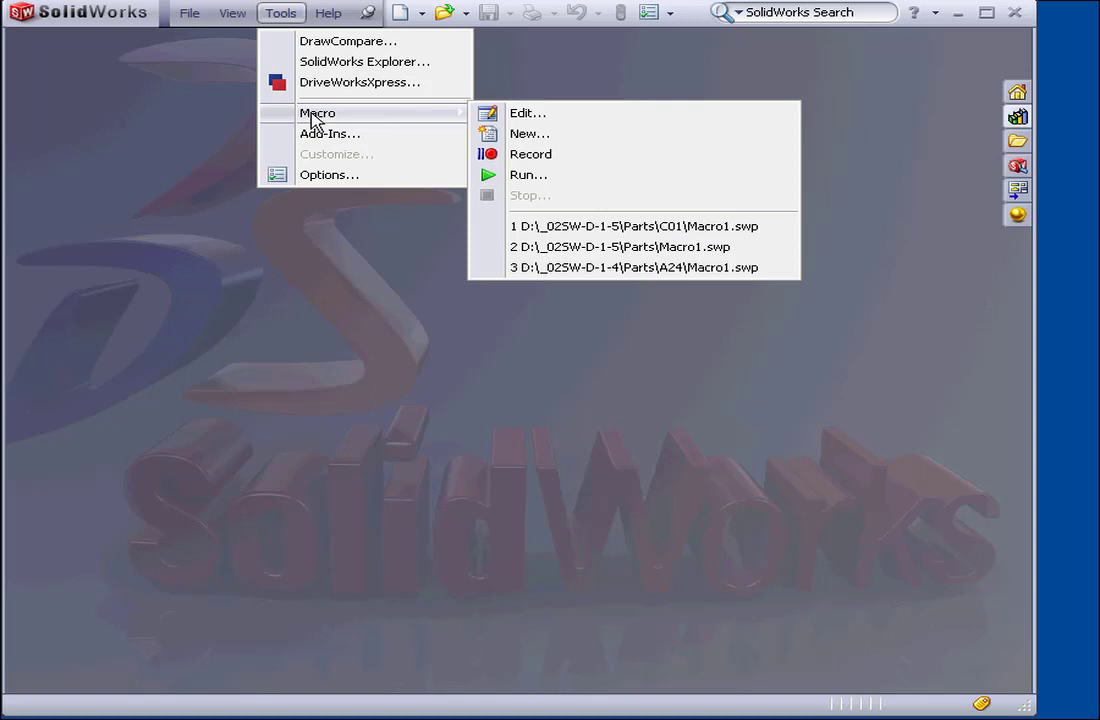
{"action": "mouse_move", "coordinate": [400, 126]}
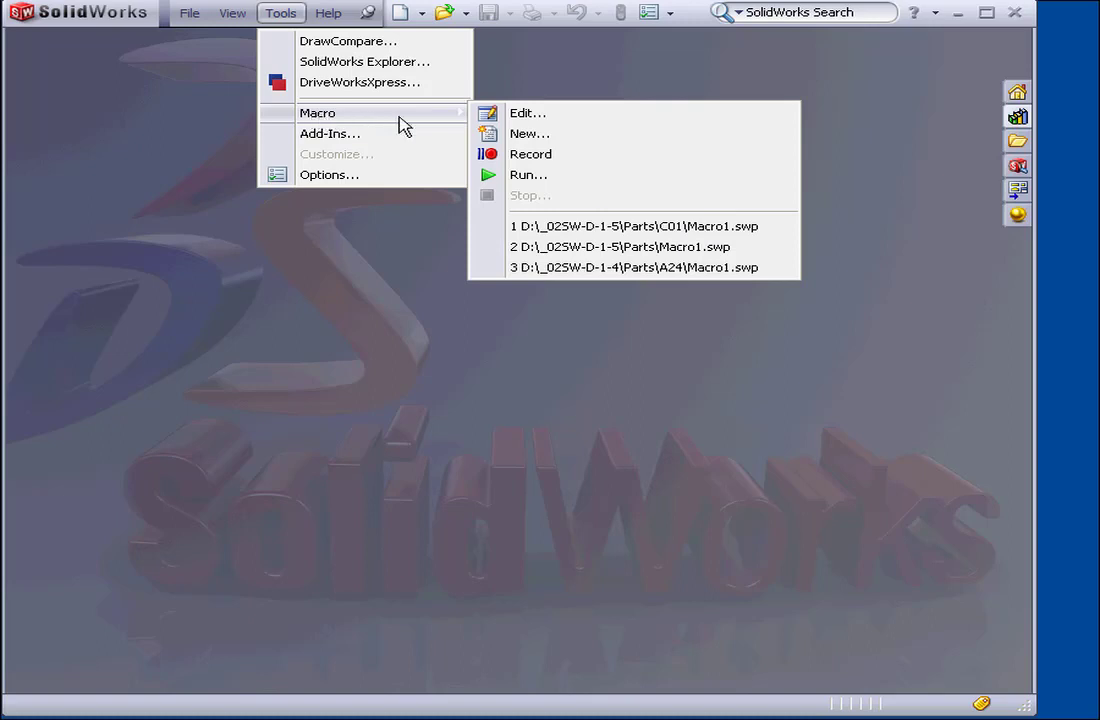
{"action": "left_click", "coordinate": [528, 132]}
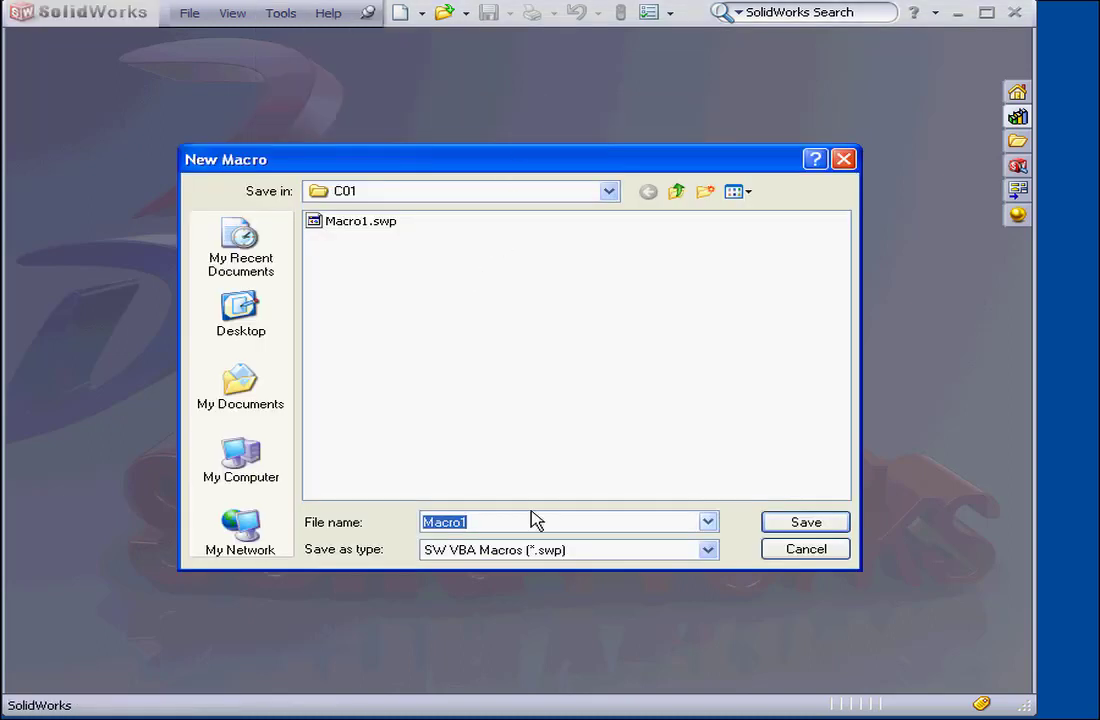
{"action": "left_click", "coordinate": [804, 520]}
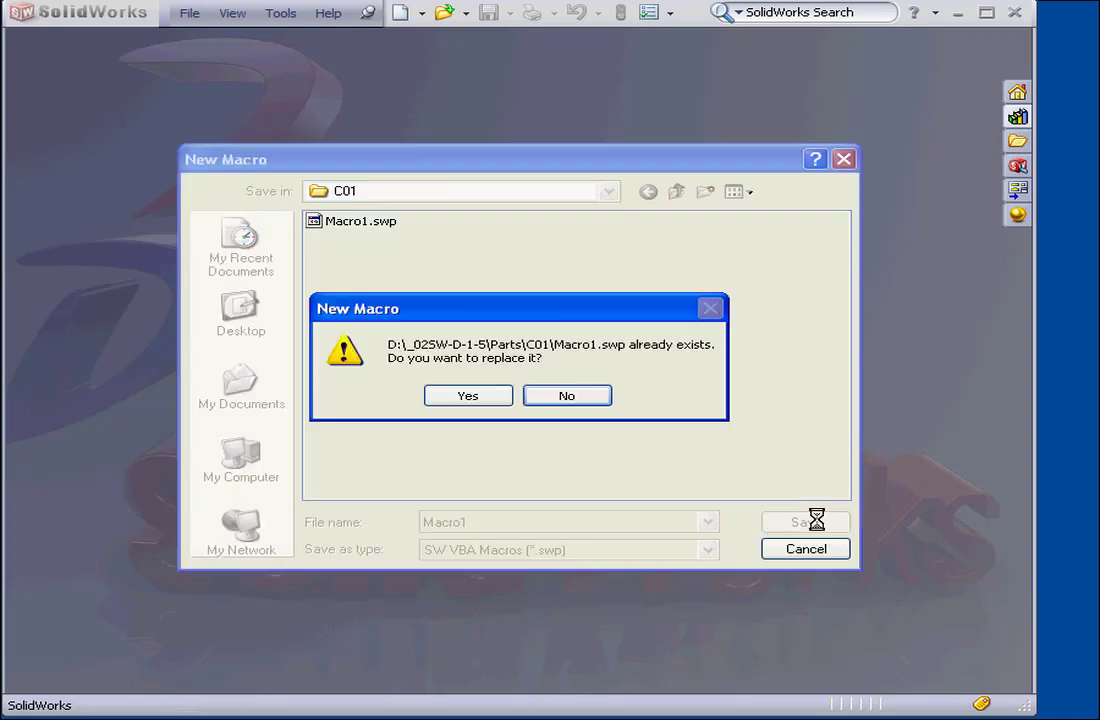
- Confirm replacing Macro1 and insert a new UserForm1 into the project
{"action": "left_click", "coordinate": [468, 396]}
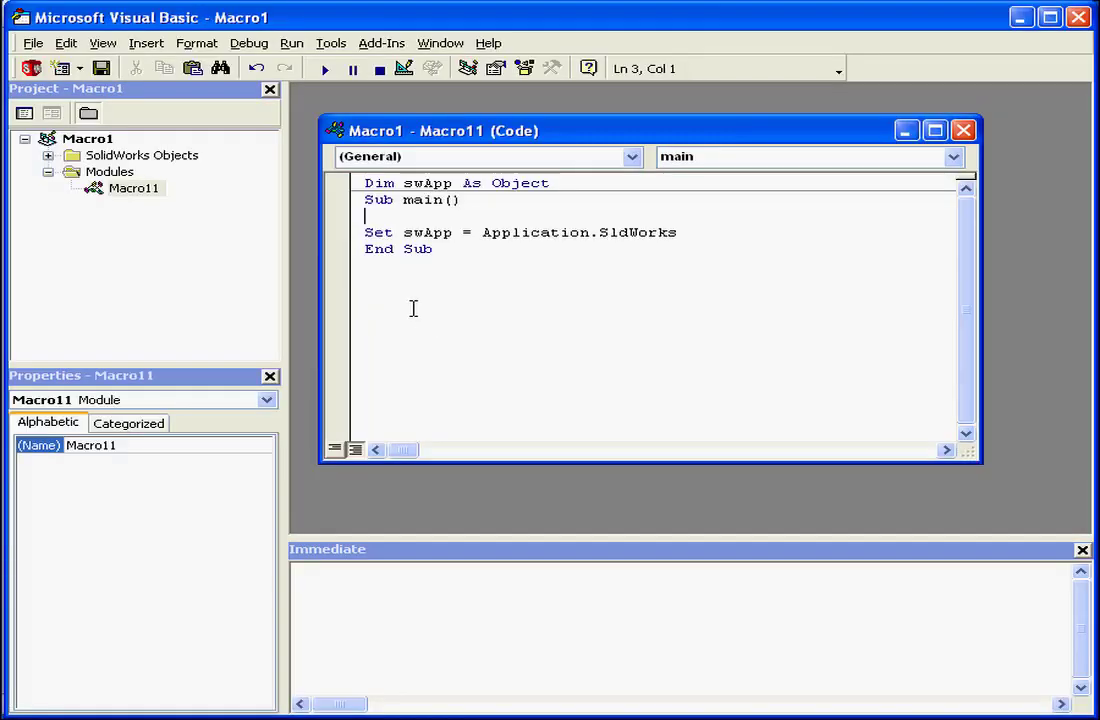
{"action": "left_click", "coordinate": [146, 44]}
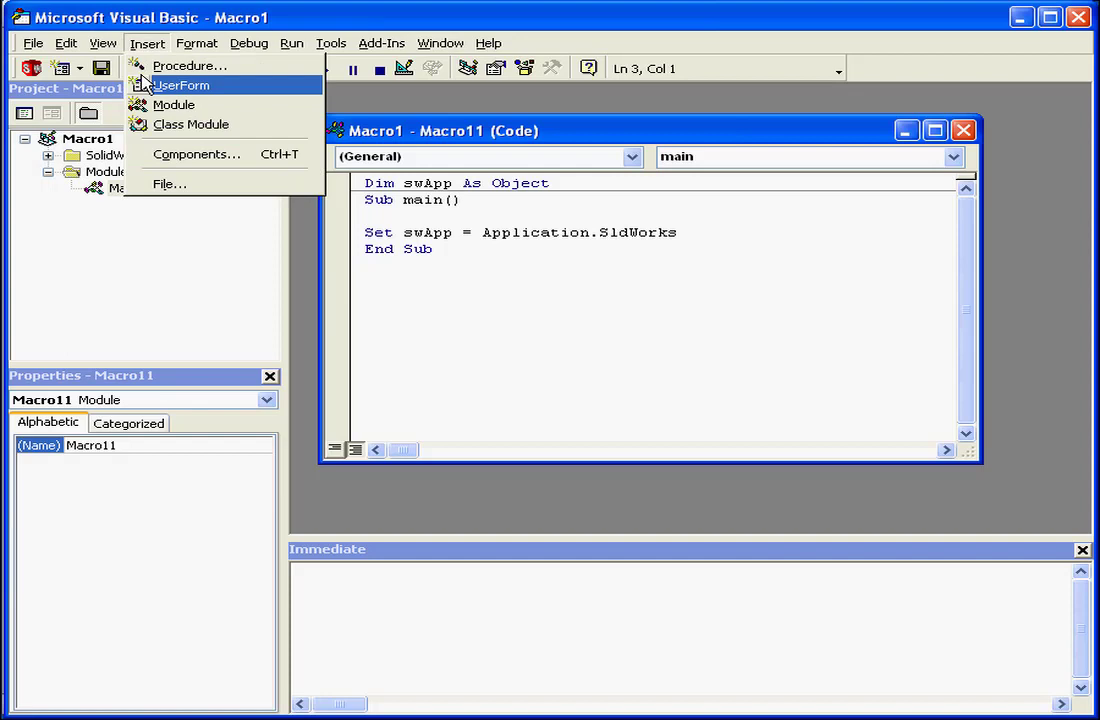
{"action": "left_click", "coordinate": [182, 84]}
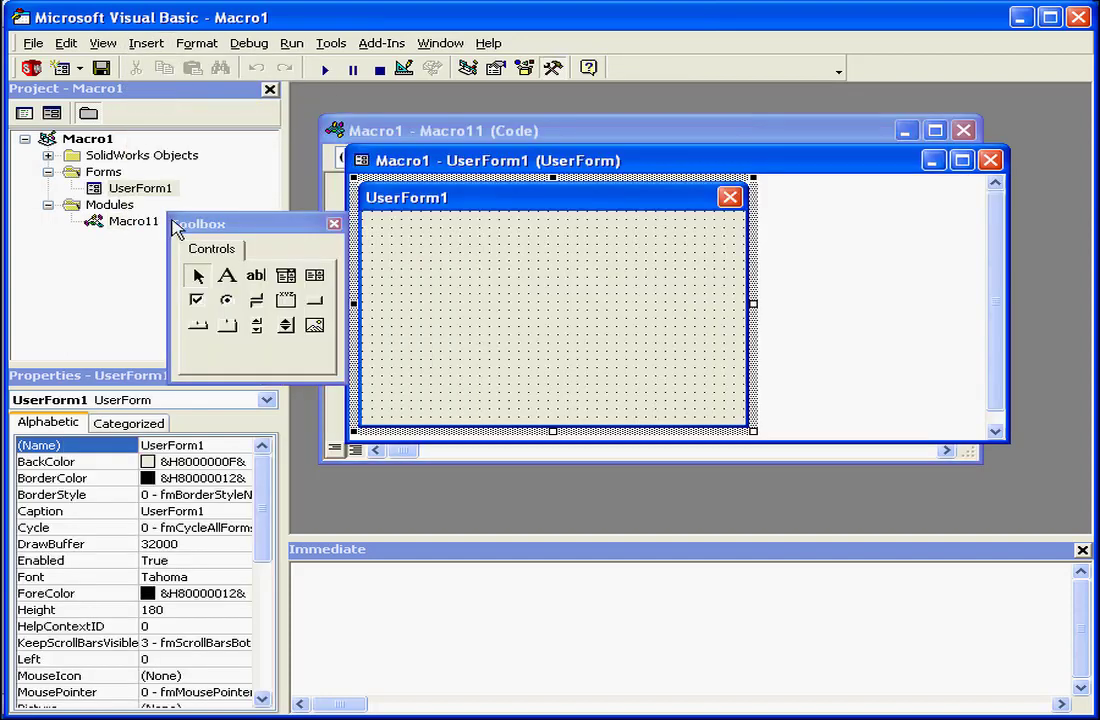
- Remove the default Macro11 module without exporting it
{"action": "right_click", "coordinate": [132, 220]}
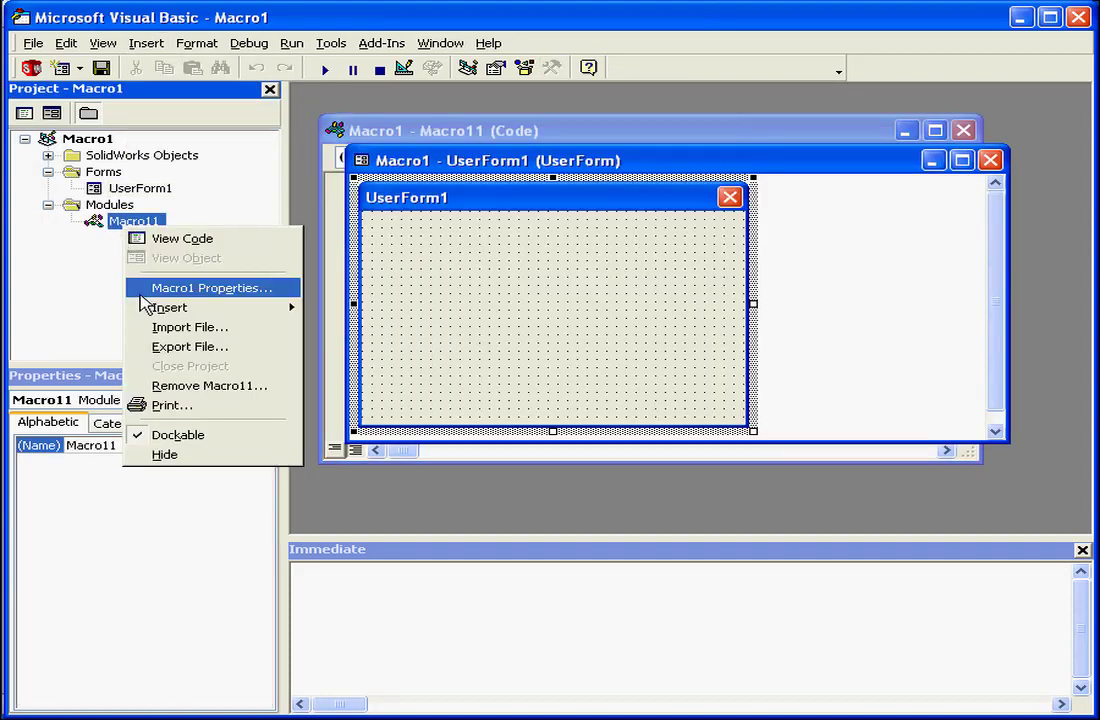
{"action": "left_click", "coordinate": [208, 384]}
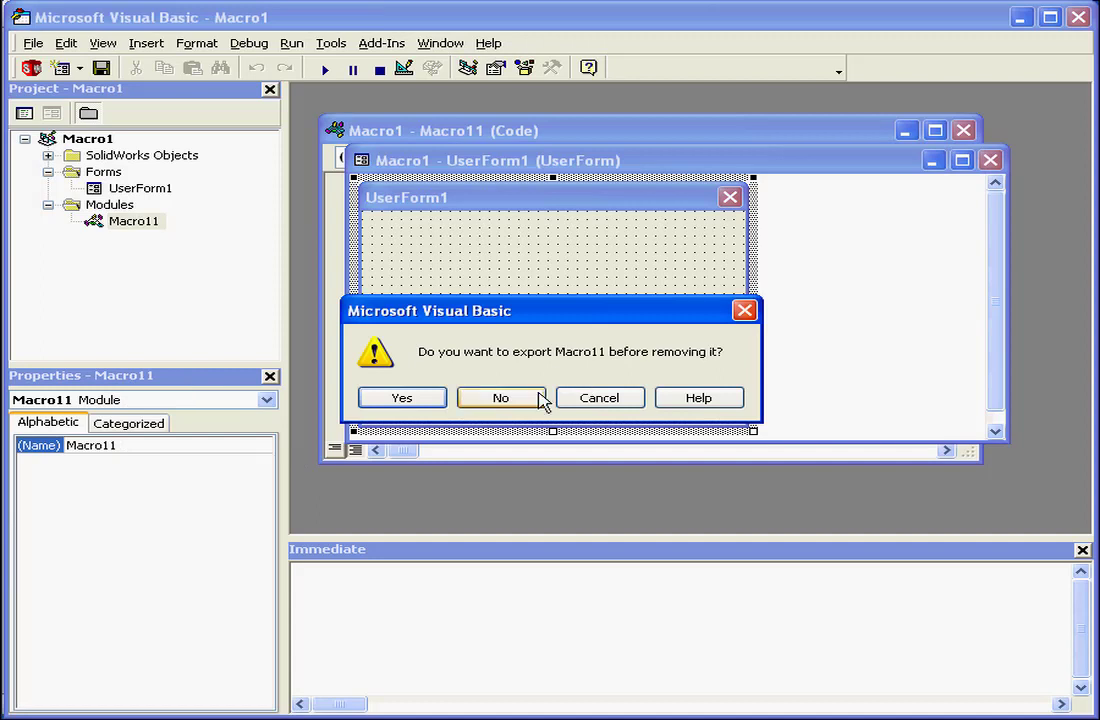
{"action": "left_click", "coordinate": [500, 396]}
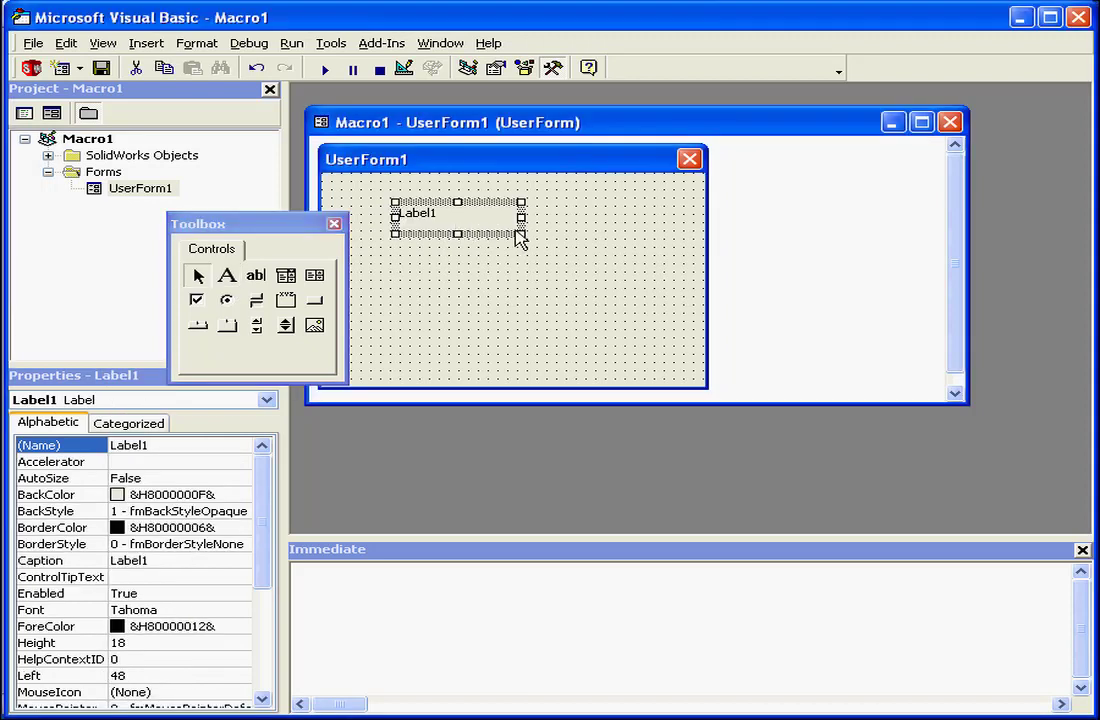
- Draw Label1 near the top of UserForm1 and select the form for editing
{"action": "left_click_drag", "start_coordinate": [520, 234], "coordinate": [648, 250]}
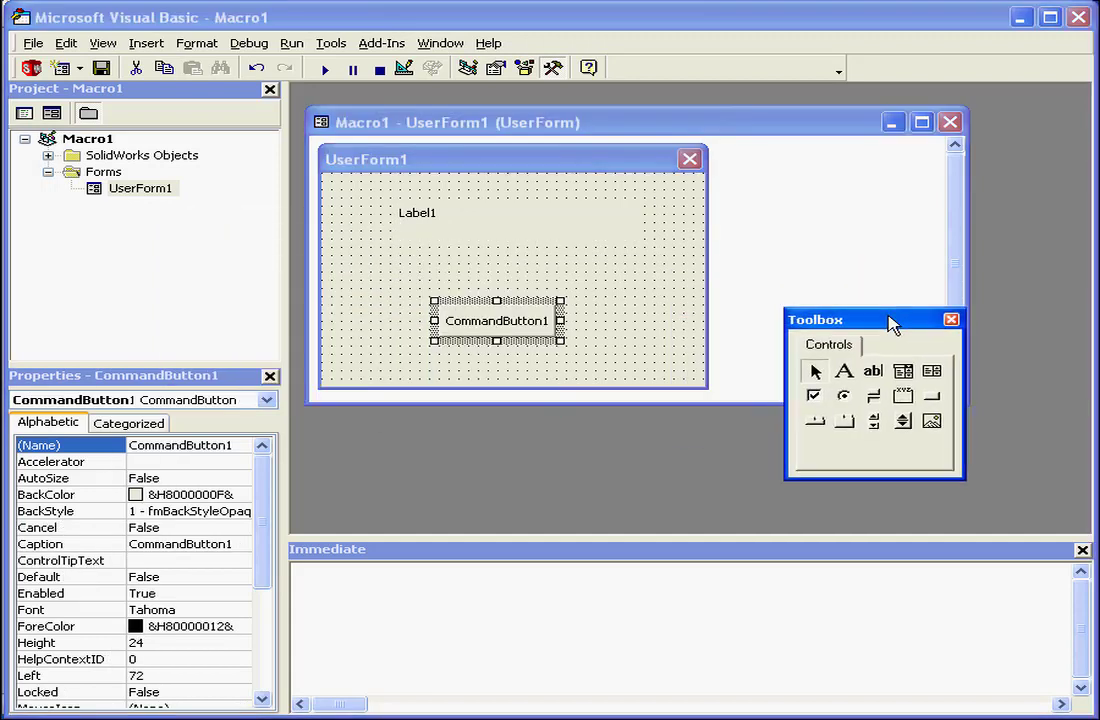
{"action": "left_click", "coordinate": [420, 230]}
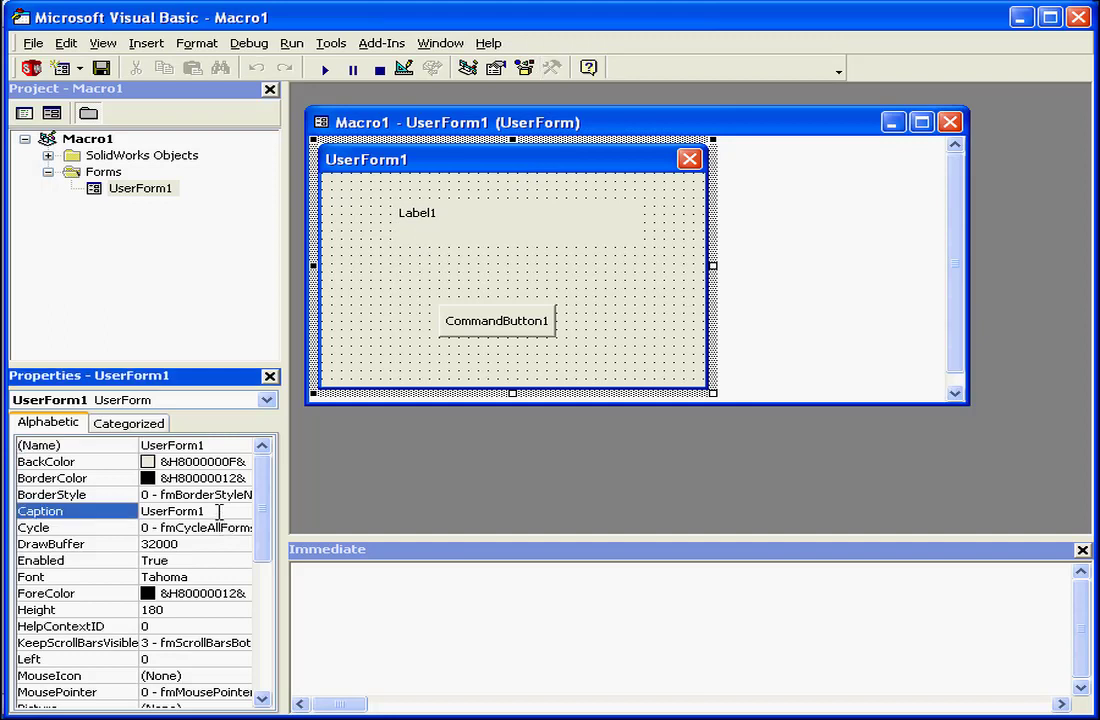
- Set the form caption to Hello User and rename the label lblHello
{"action": "type", "text": "H"}
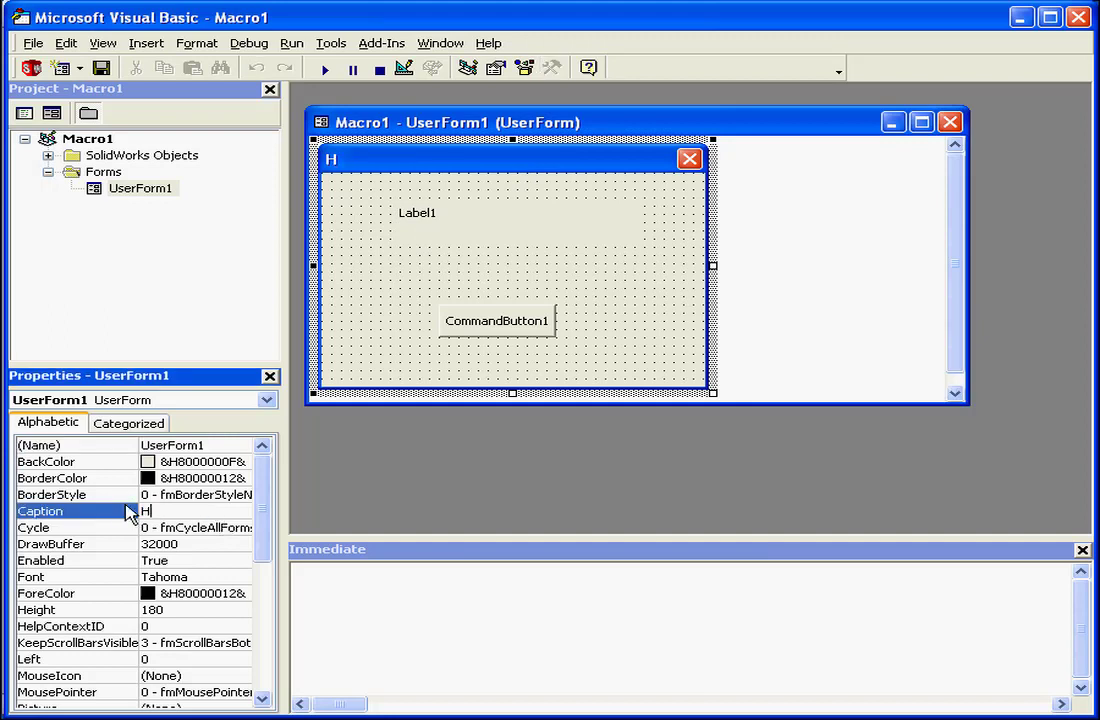
{"action": "type", "text": "ello User"}
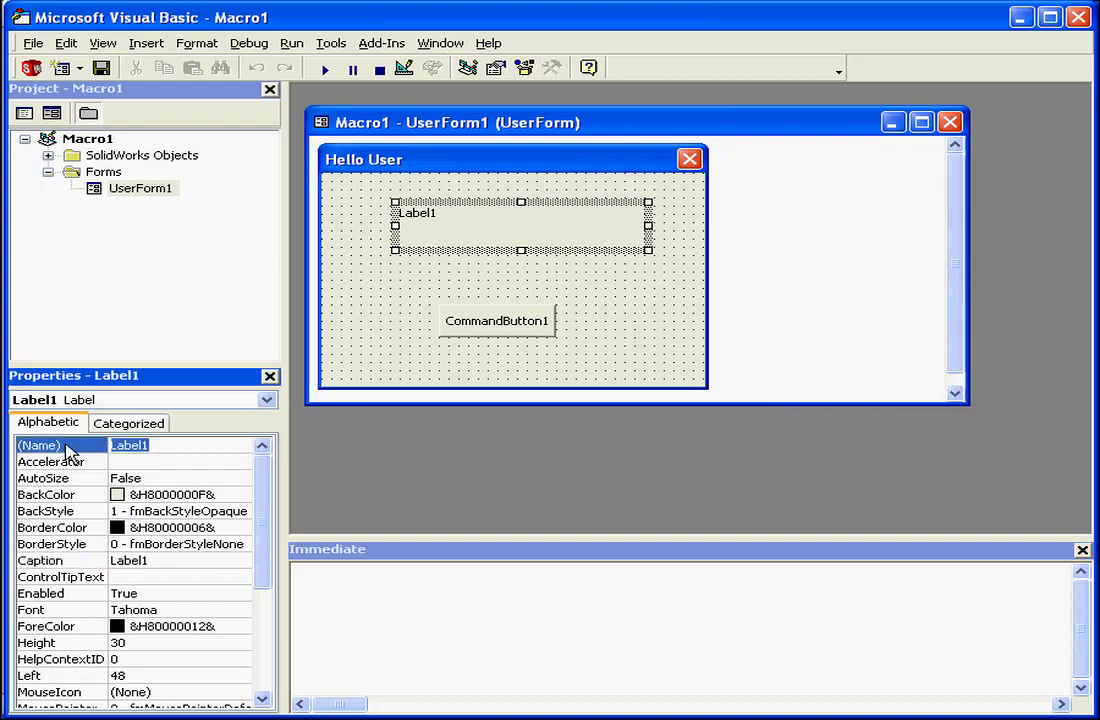
{"action": "type", "text": "lblH"}
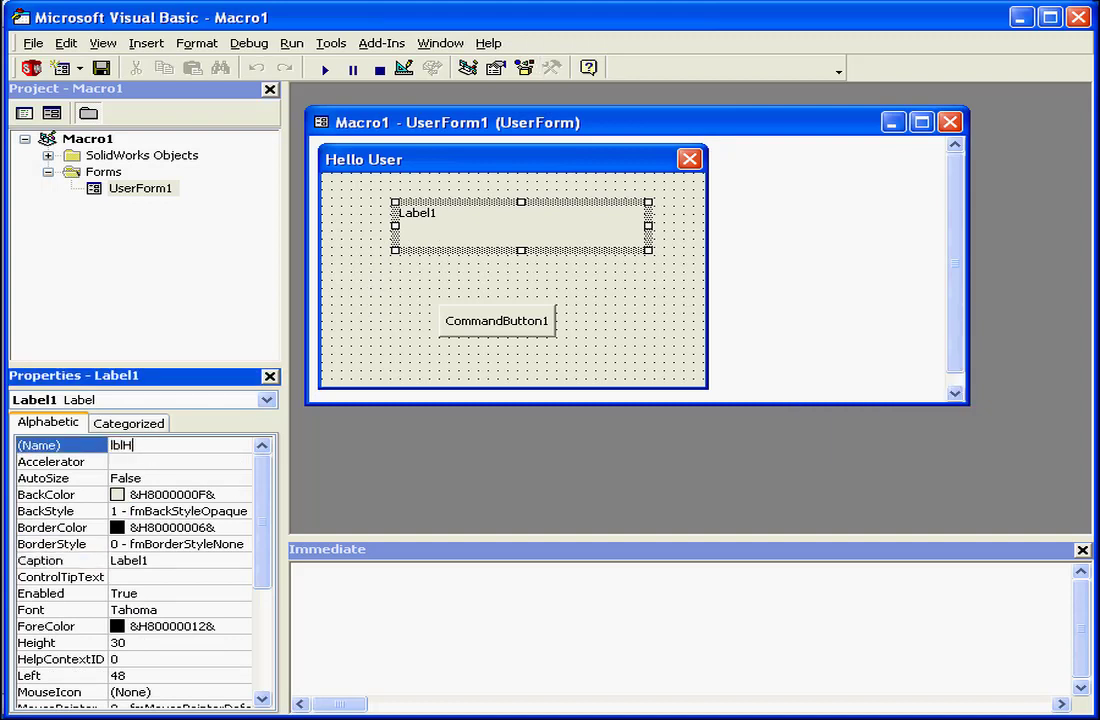
{"action": "type", "text": "ello"}
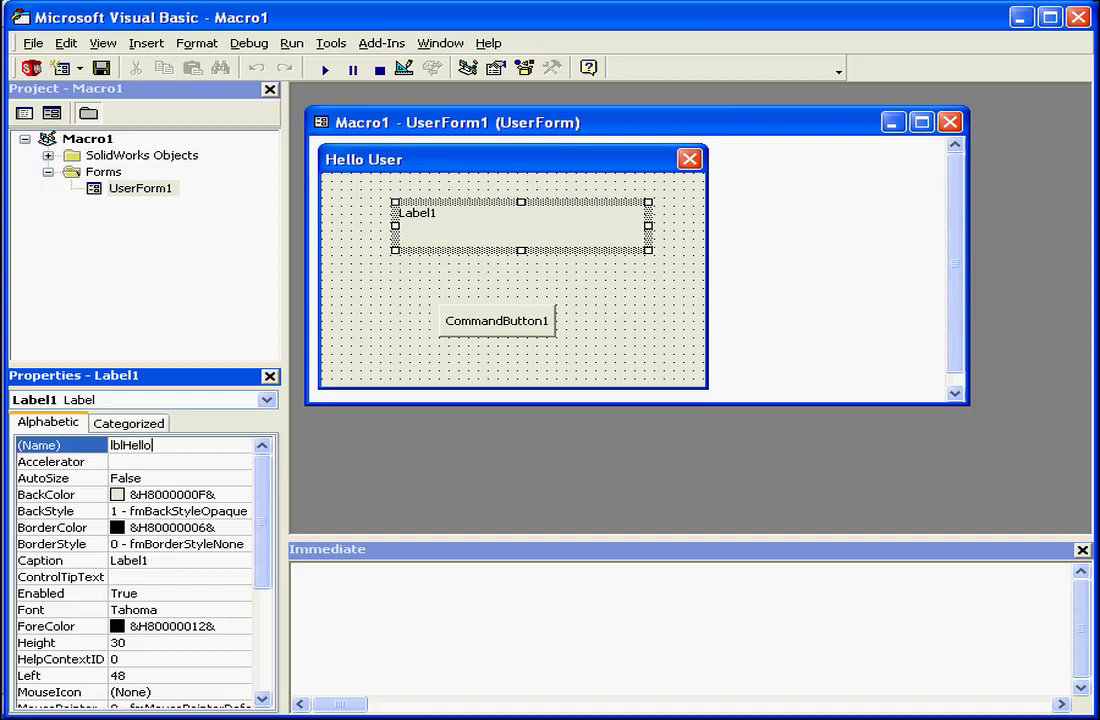
- Give lblHello a bold 12-point font
{"action": "left_click", "coordinate": [242, 608]}
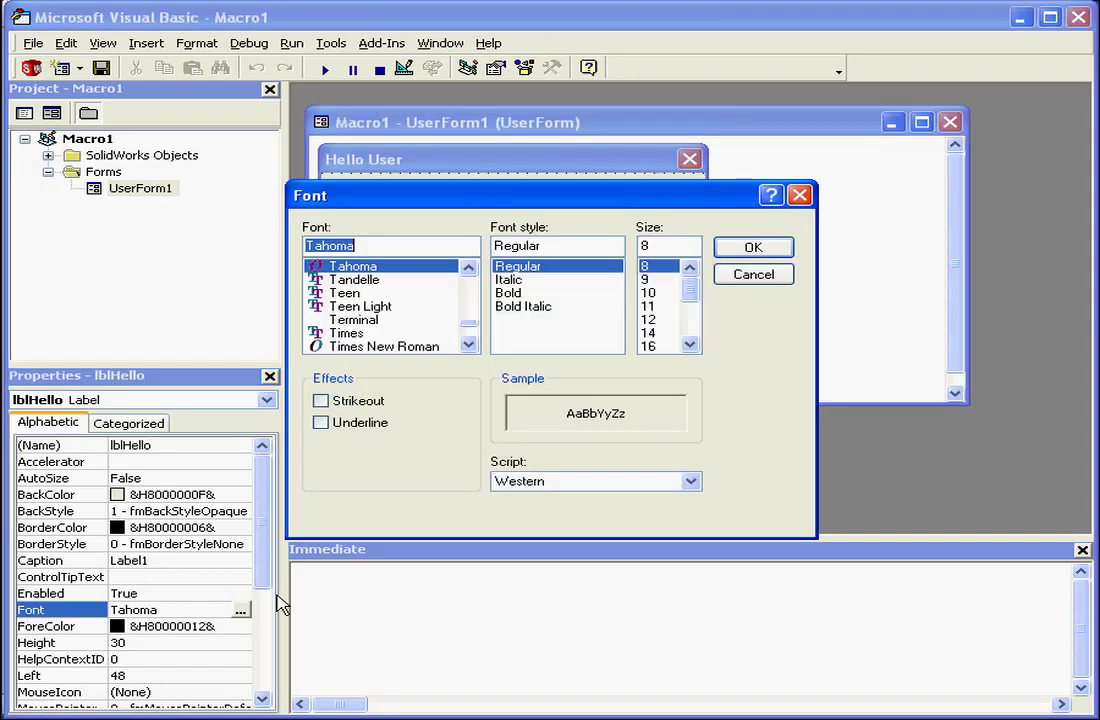
{"action": "left_click", "coordinate": [648, 320]}
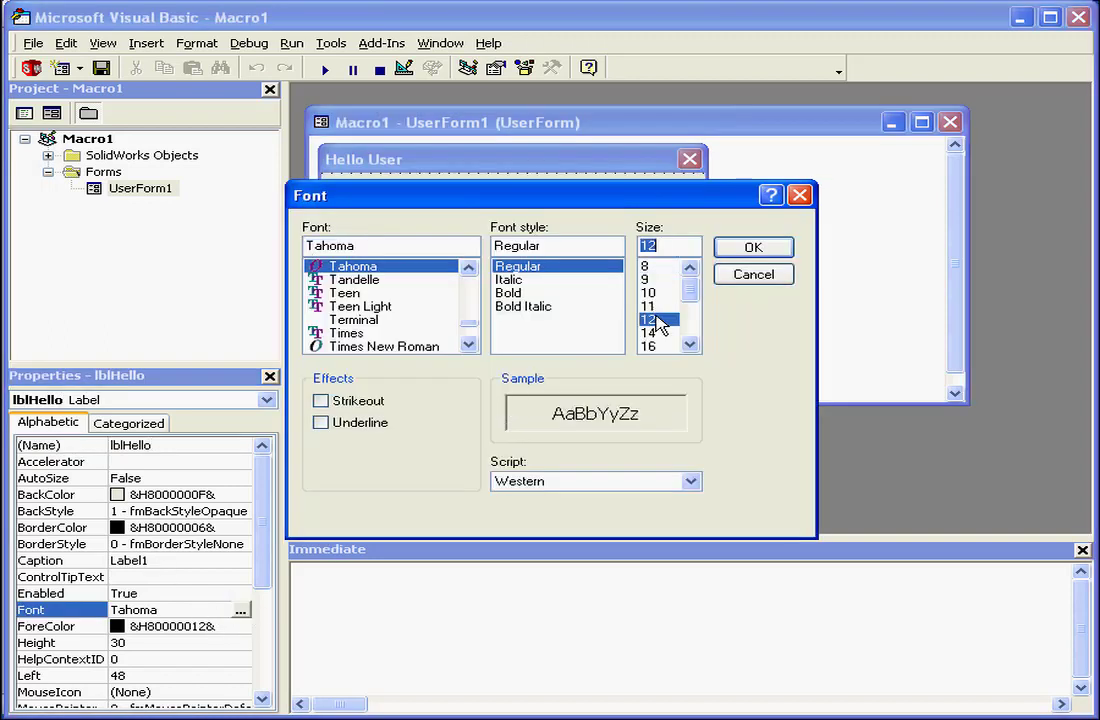
{"action": "left_click", "coordinate": [508, 292]}
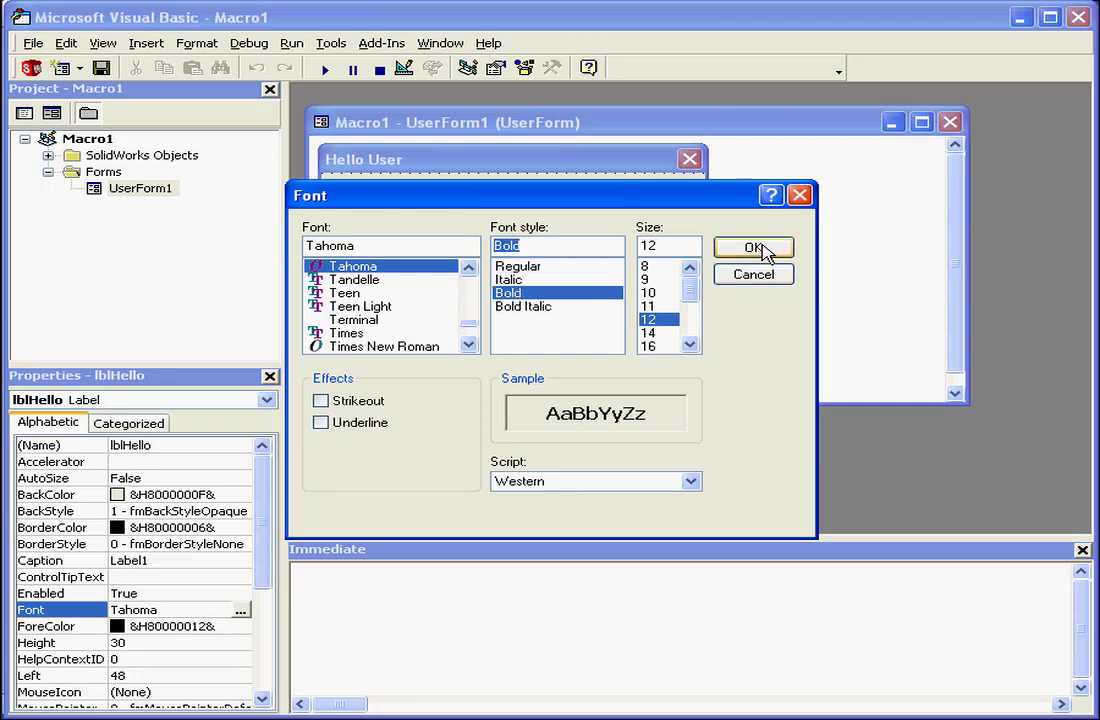
{"action": "left_click", "coordinate": [752, 248]}
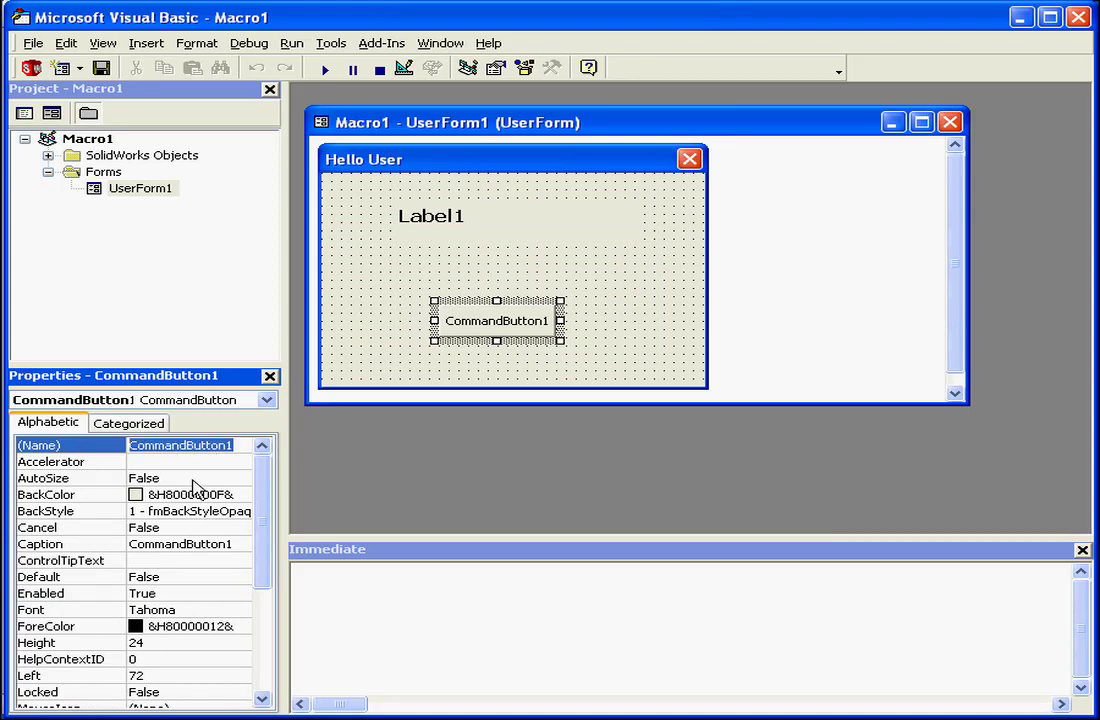
- Rename the button btnHello, caption it Click Me and start its tooltip text
{"action": "type", "text": "btnHello"}
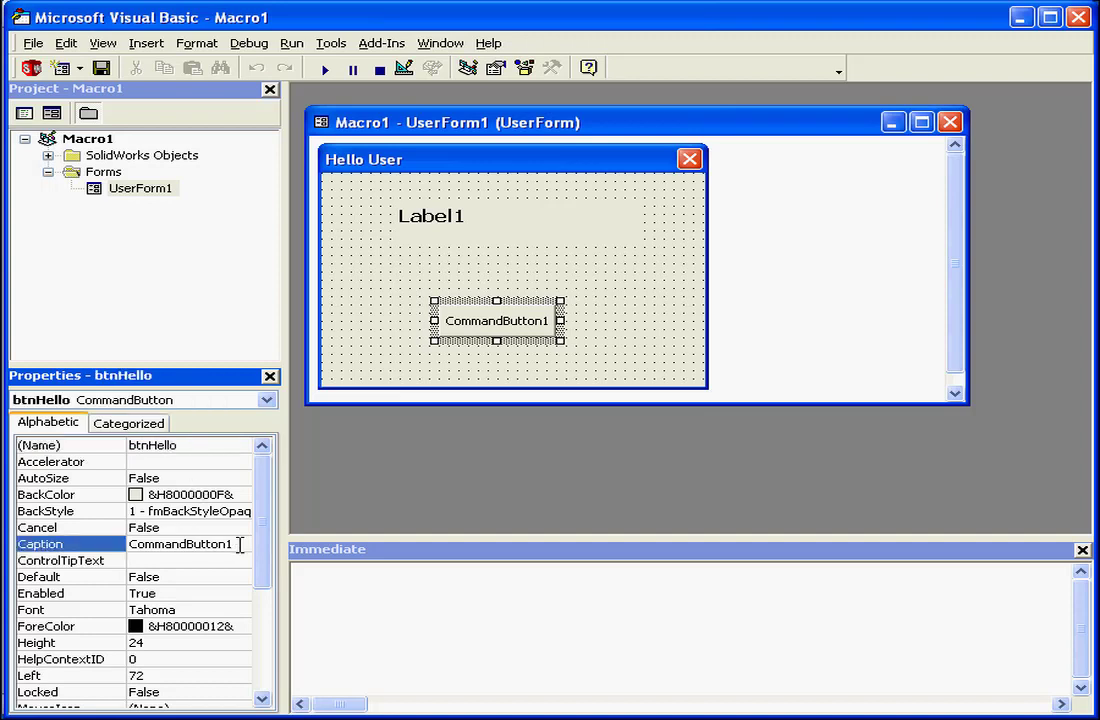
{"action": "double_click", "coordinate": [180, 544]}
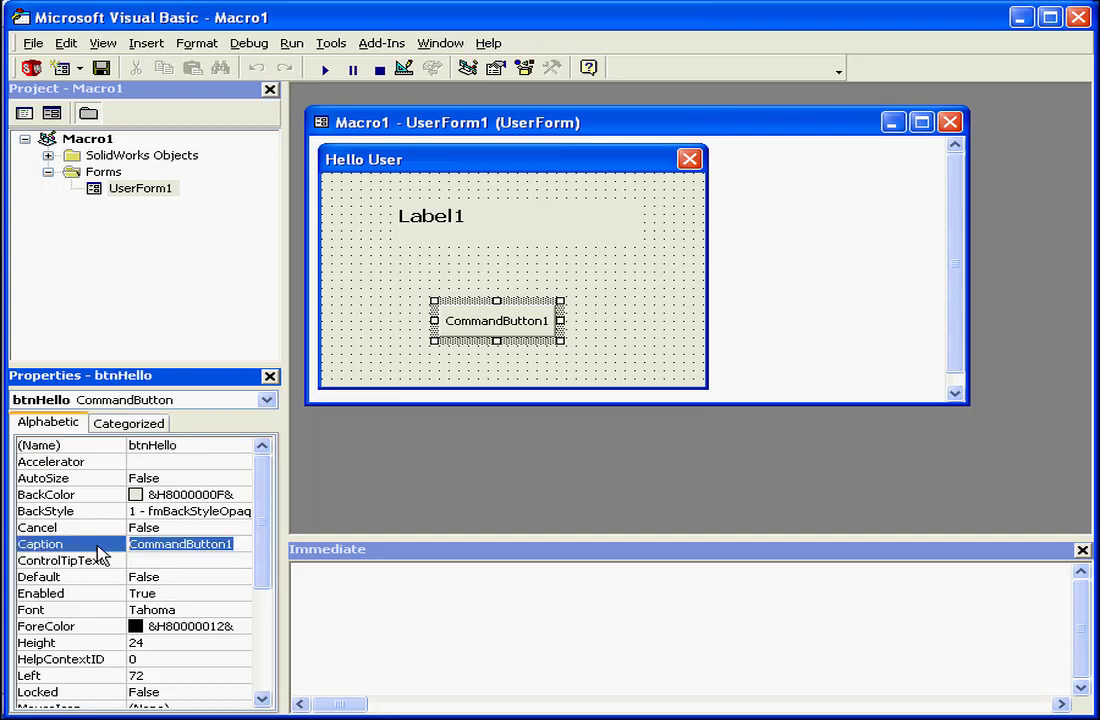
{"action": "type", "text": "Click Me"}
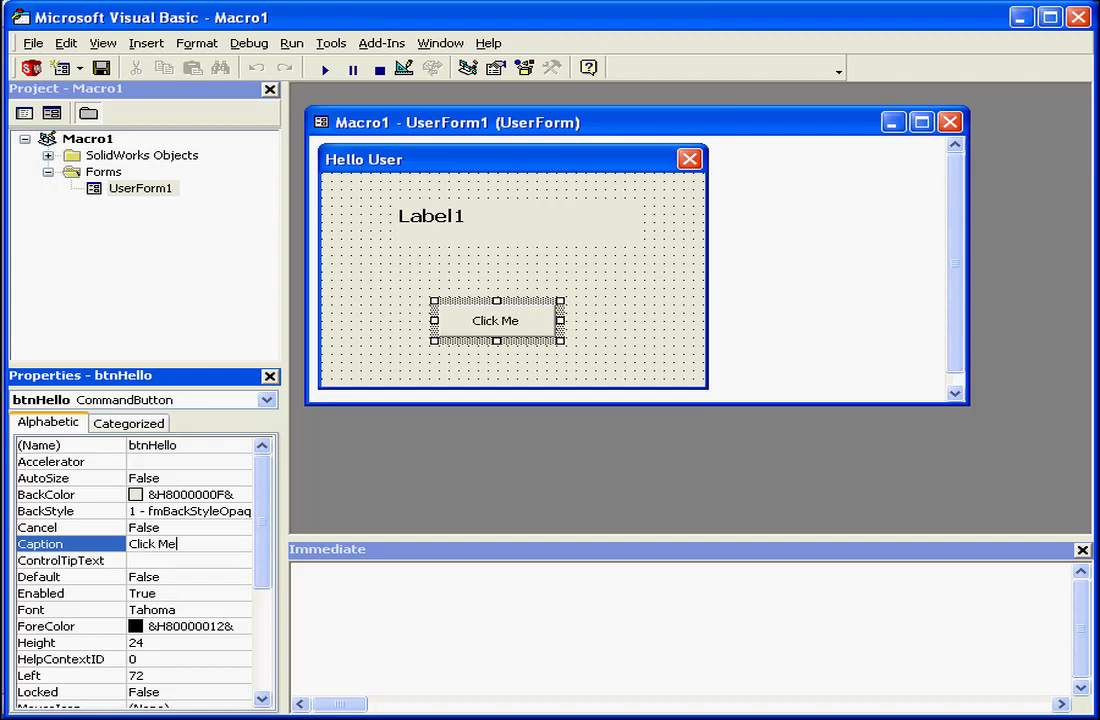
{"action": "left_click", "coordinate": [60, 560]}
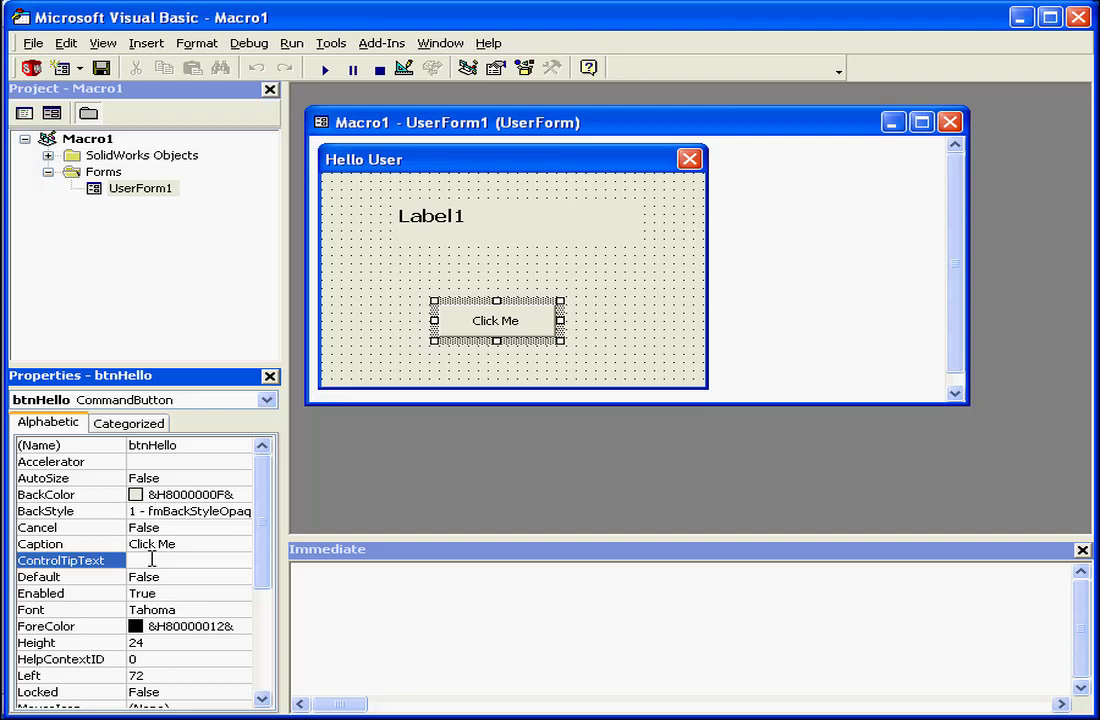
{"action": "type", "text": "Cl"}
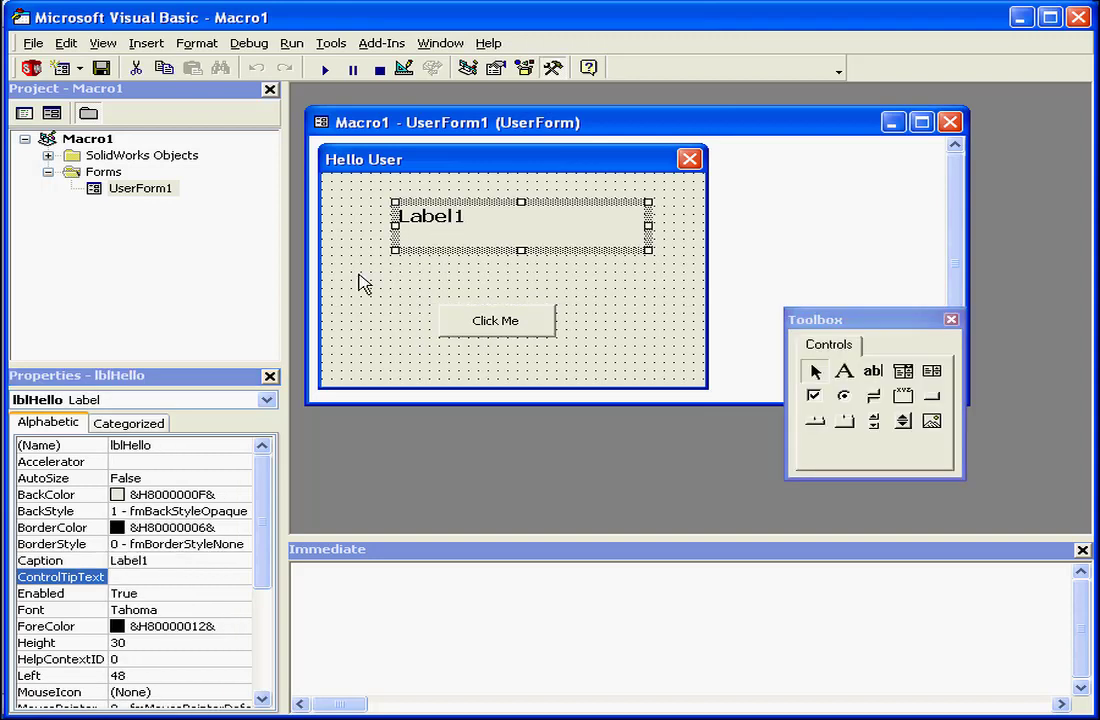
{"action": "mouse_move", "coordinate": [220, 544]}
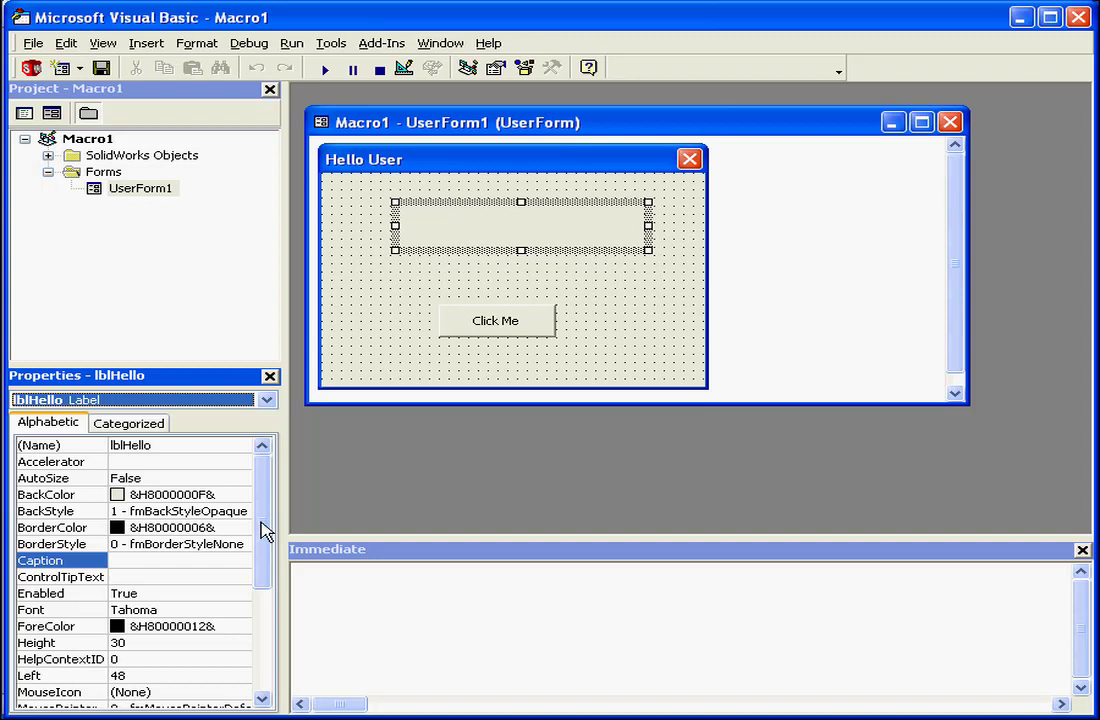
- Set lblHello's SpecialEffect to the 3D border option 3
{"action": "scroll", "scroll_direction": "down", "scroll_amount": 3}
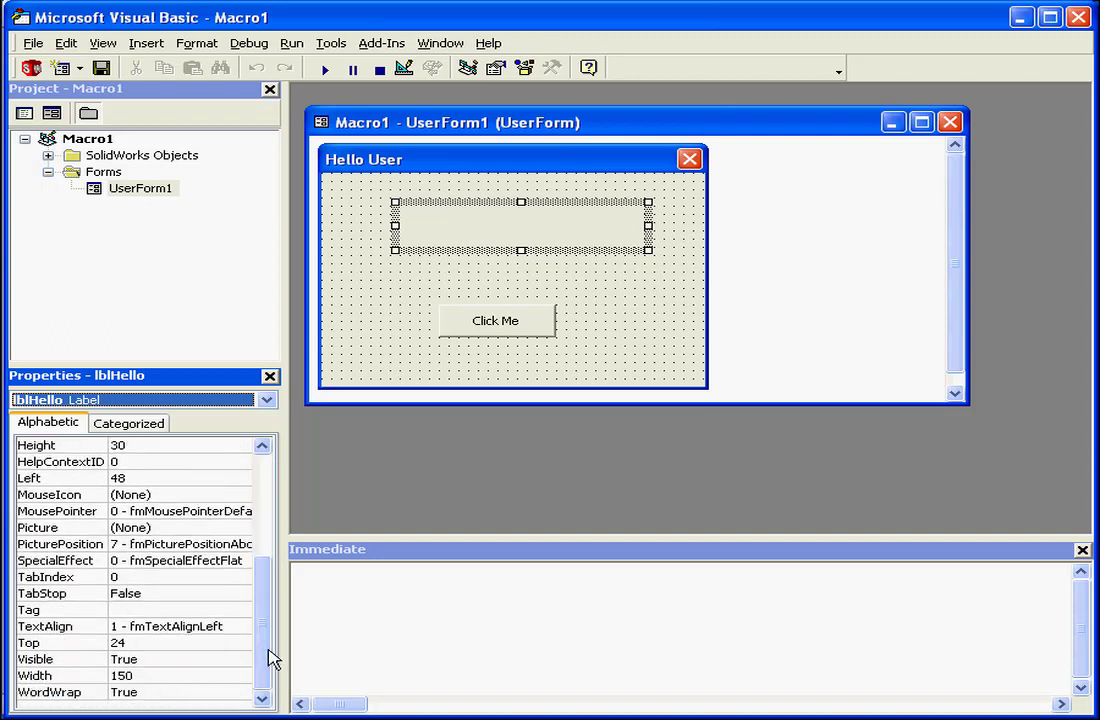
{"action": "left_click", "coordinate": [240, 560]}
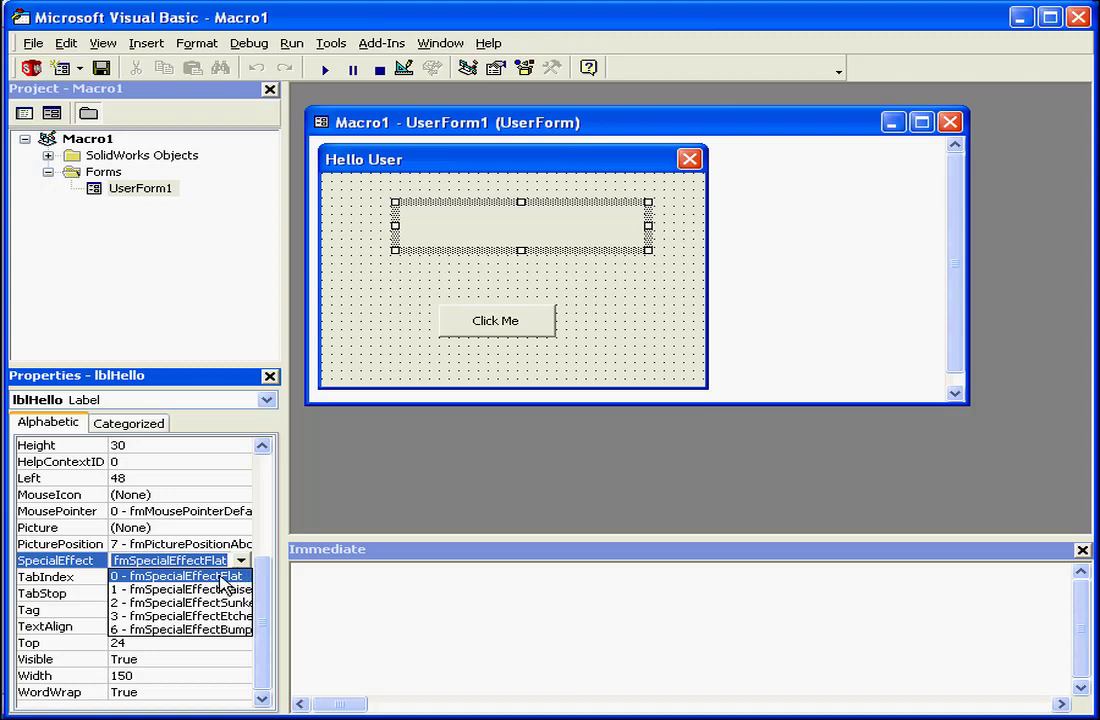
{"action": "mouse_move", "coordinate": [220, 588]}
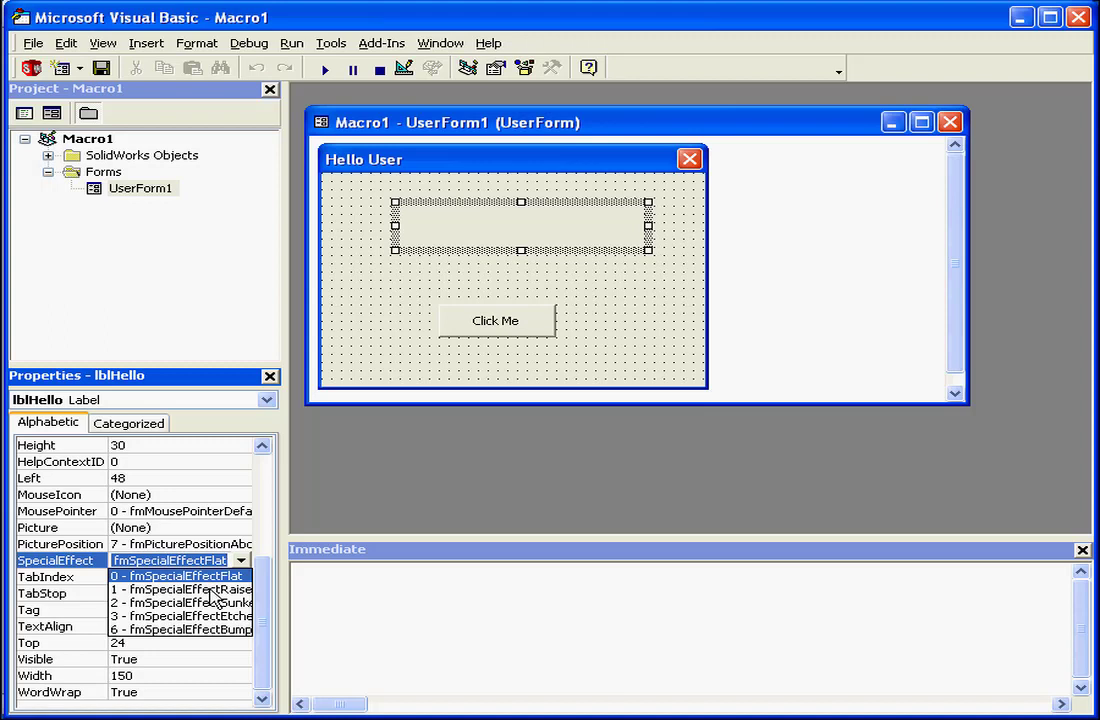
{"action": "left_click", "coordinate": [180, 588]}
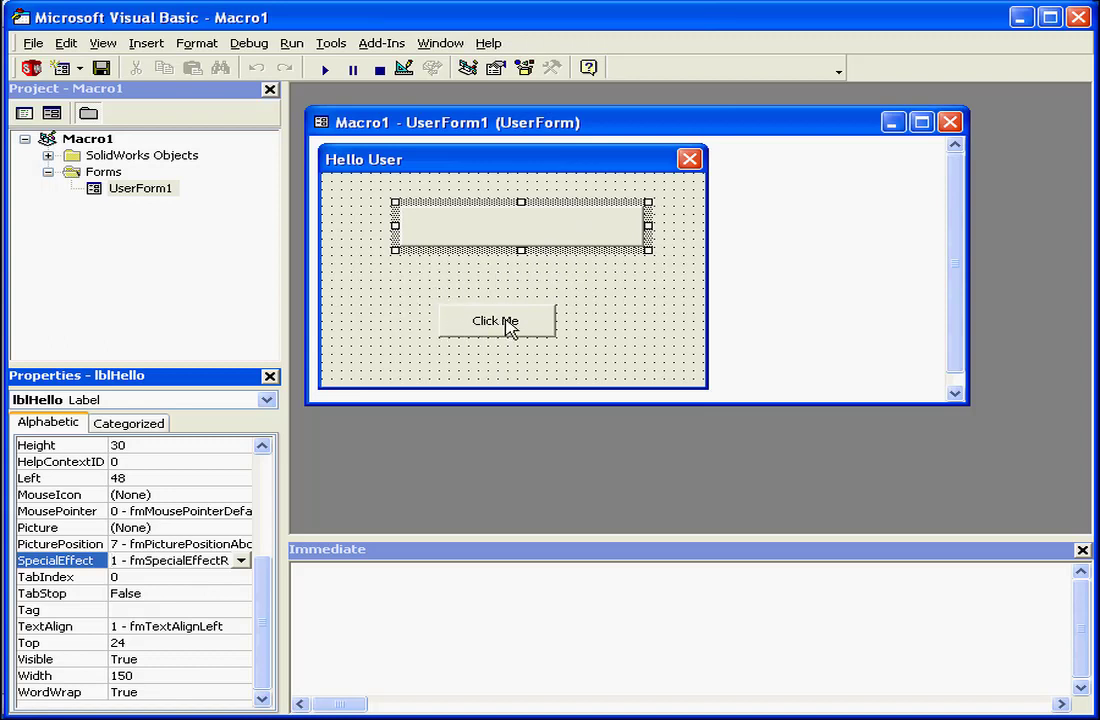
- Write lblHello = "Hello User!" inside the btnHello_Click routine
{"action": "double_click", "coordinate": [496, 320]}
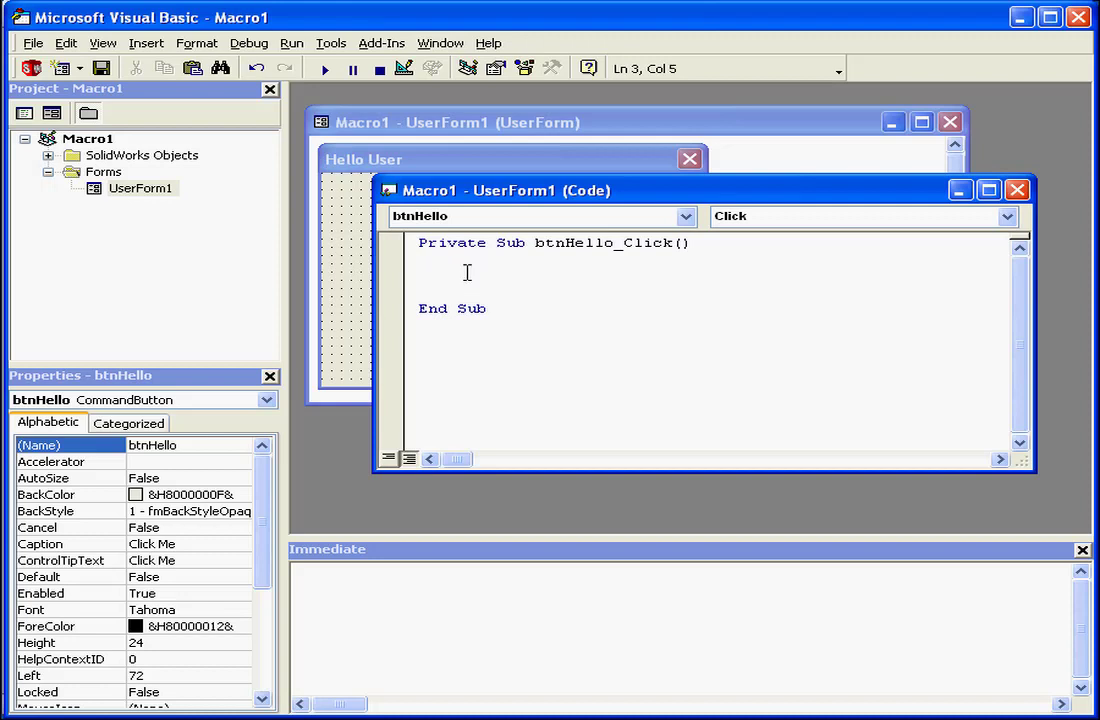
{"action": "type", "text": "lblHe"}
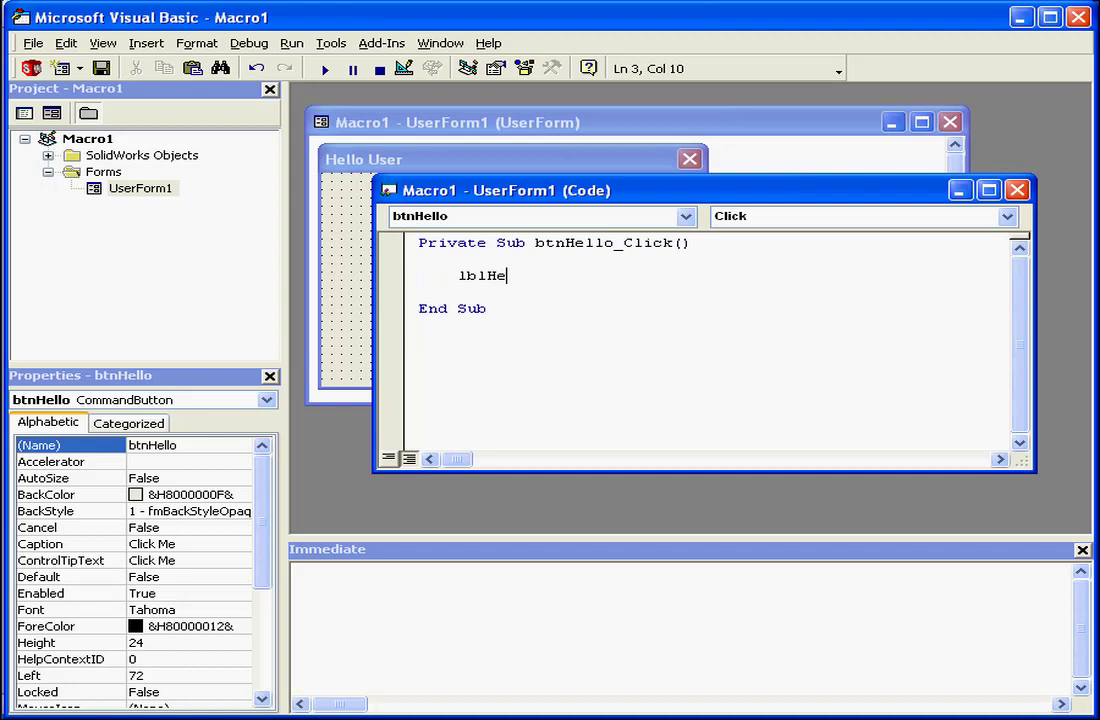
{"action": "type", "text": "llo ="}
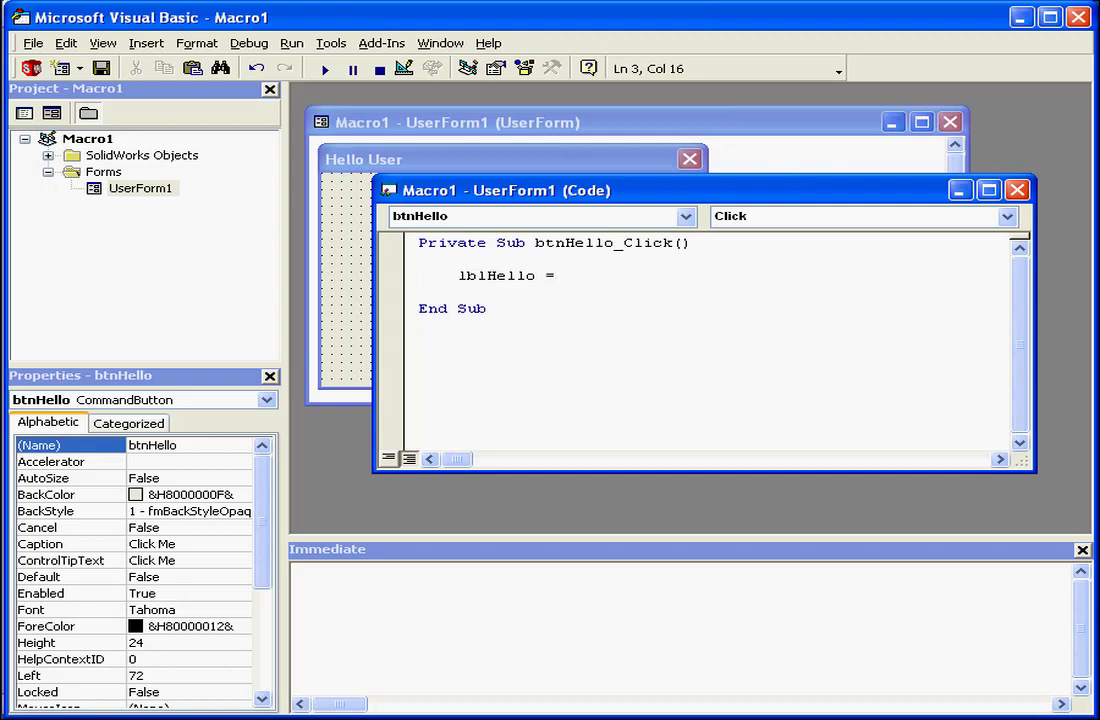
{"action": "type", "text": "\""}
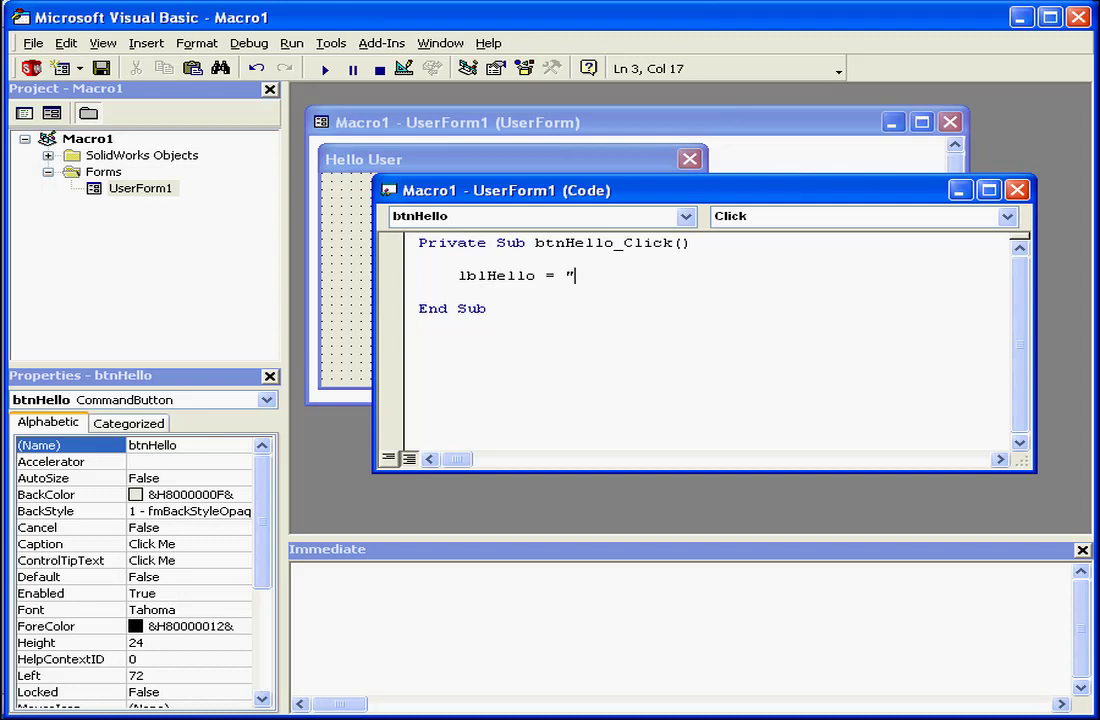
{"action": "type", "text": "Hello"}
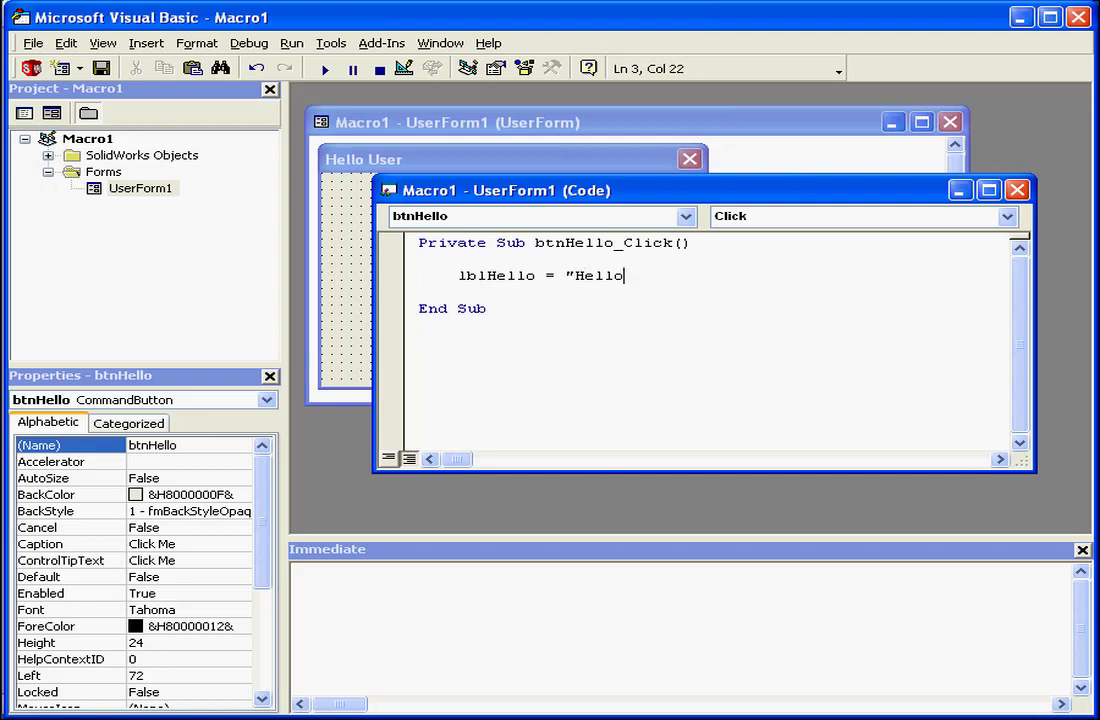
{"action": "type", "text": "Uer"}
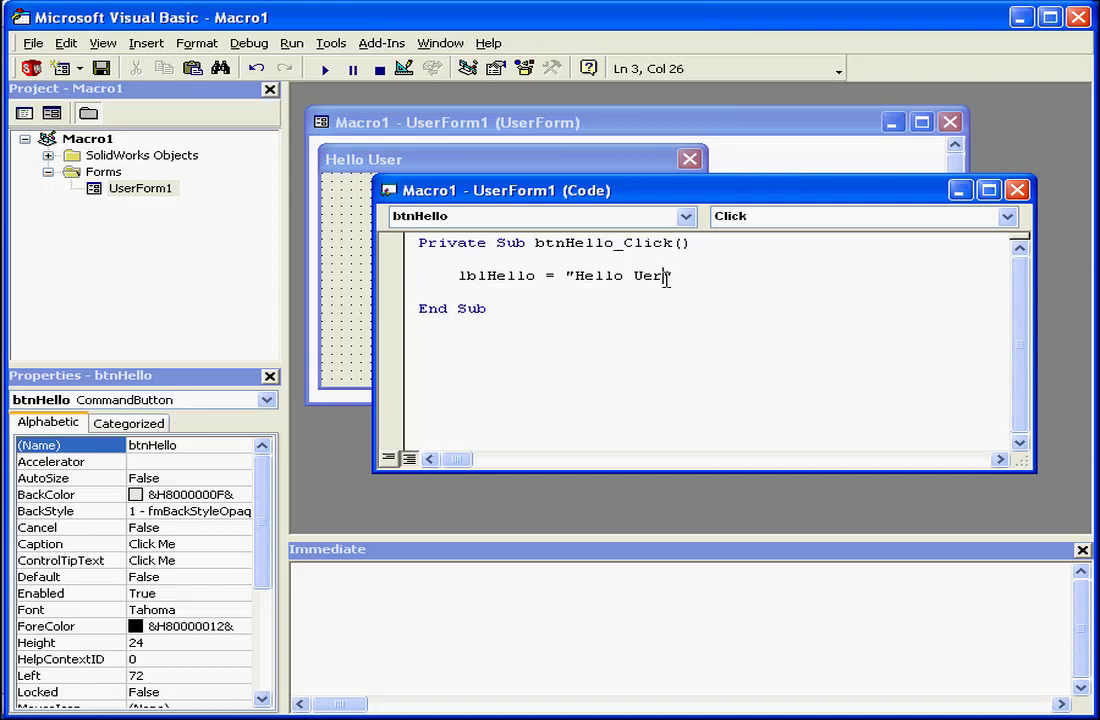
{"action": "key", "text": "BackSpace"}
{"action": "type", "text": "ser!\""}
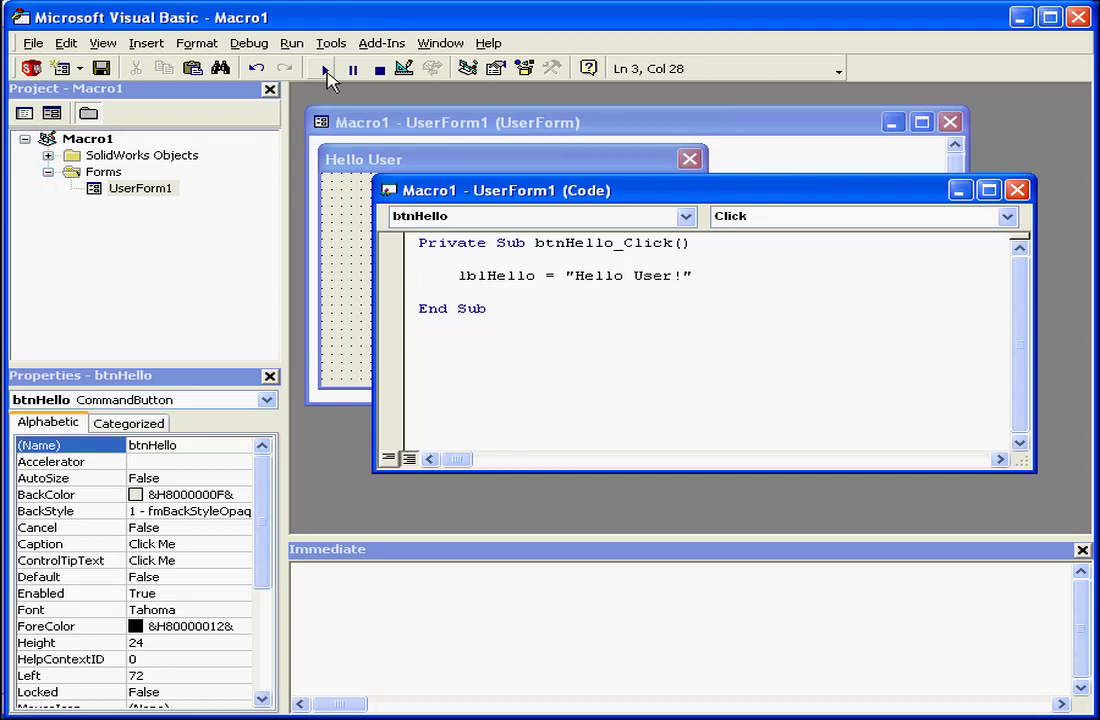
- Run the form and click Click Me to show Hello User! in the label
{"action": "left_click", "coordinate": [324, 68]}
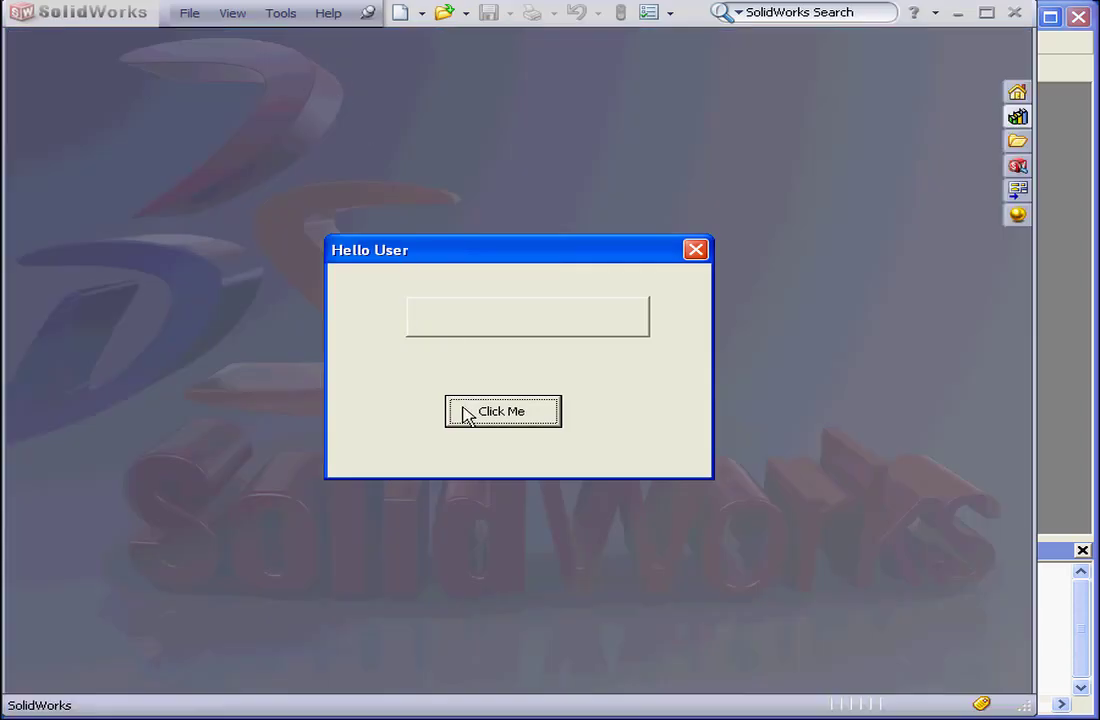
{"action": "left_click", "coordinate": [502, 412]}
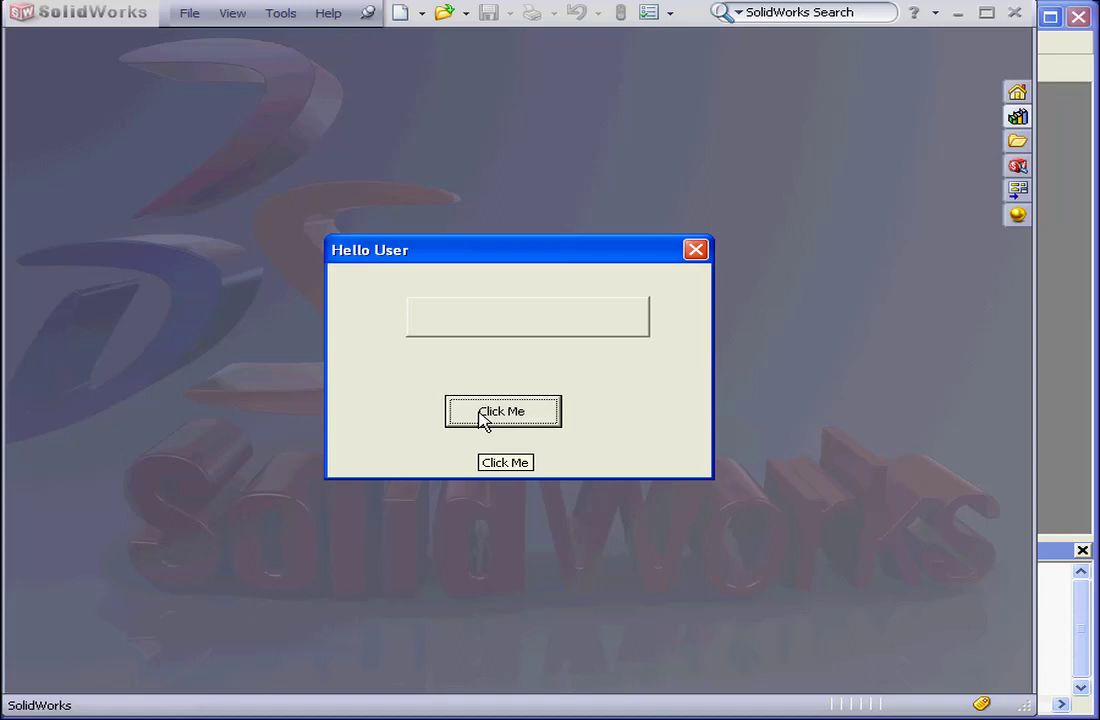
{"action": "left_click", "coordinate": [504, 412]}
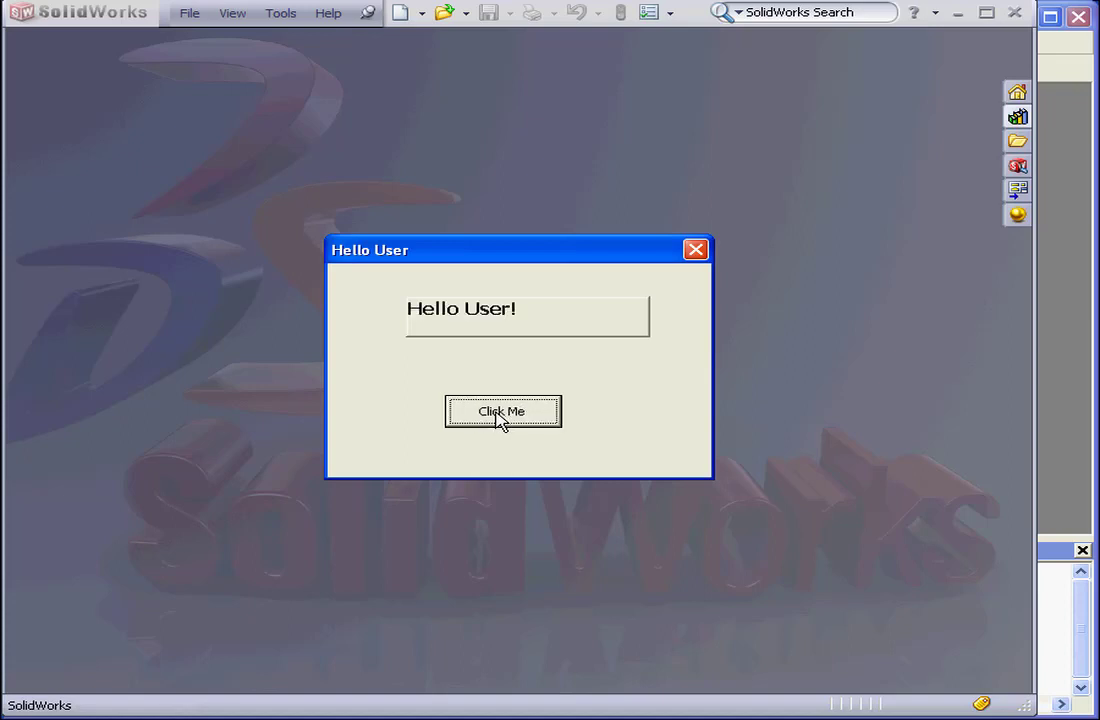
{"action": "mouse_move", "coordinate": [508, 340]}
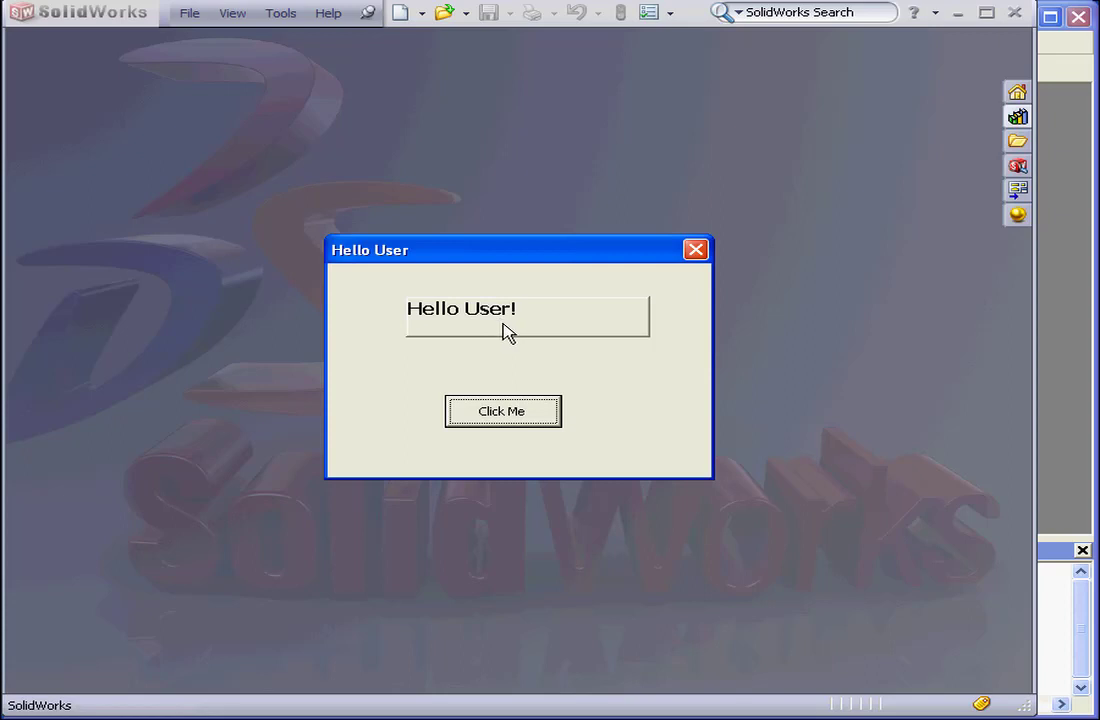
{"action": "mouse_move", "coordinate": [640, 318]}
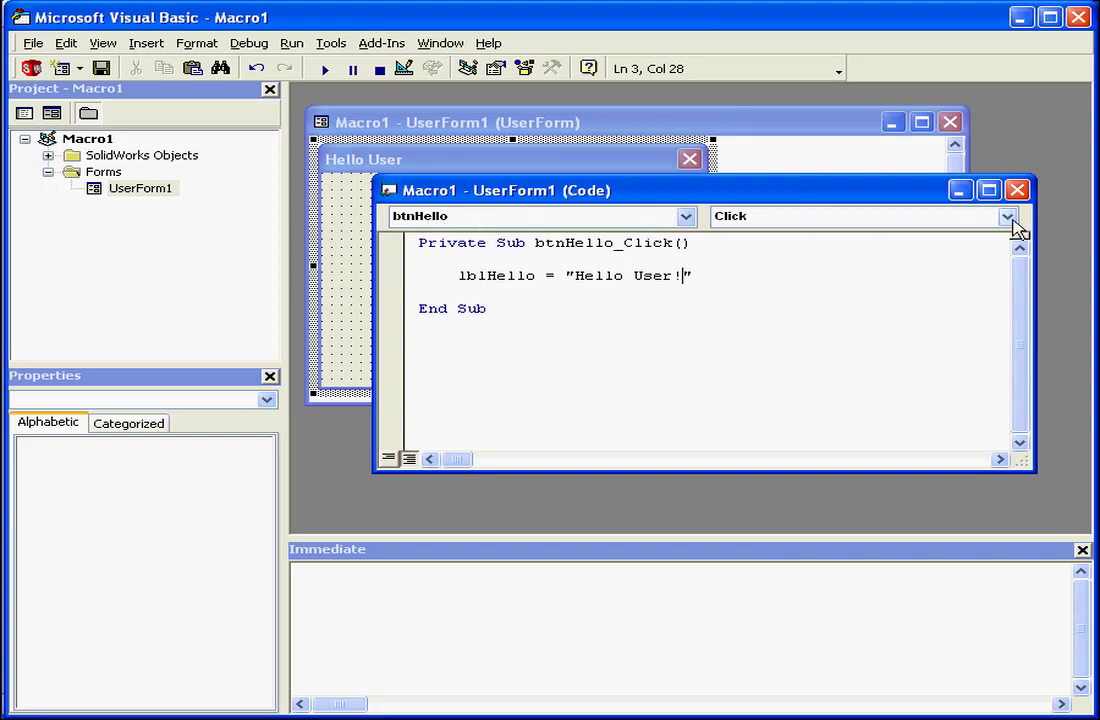
- Add a btnHello_DblClick routine setting lblHello to "DbkClick"
{"action": "left_click", "coordinate": [1008, 216]}
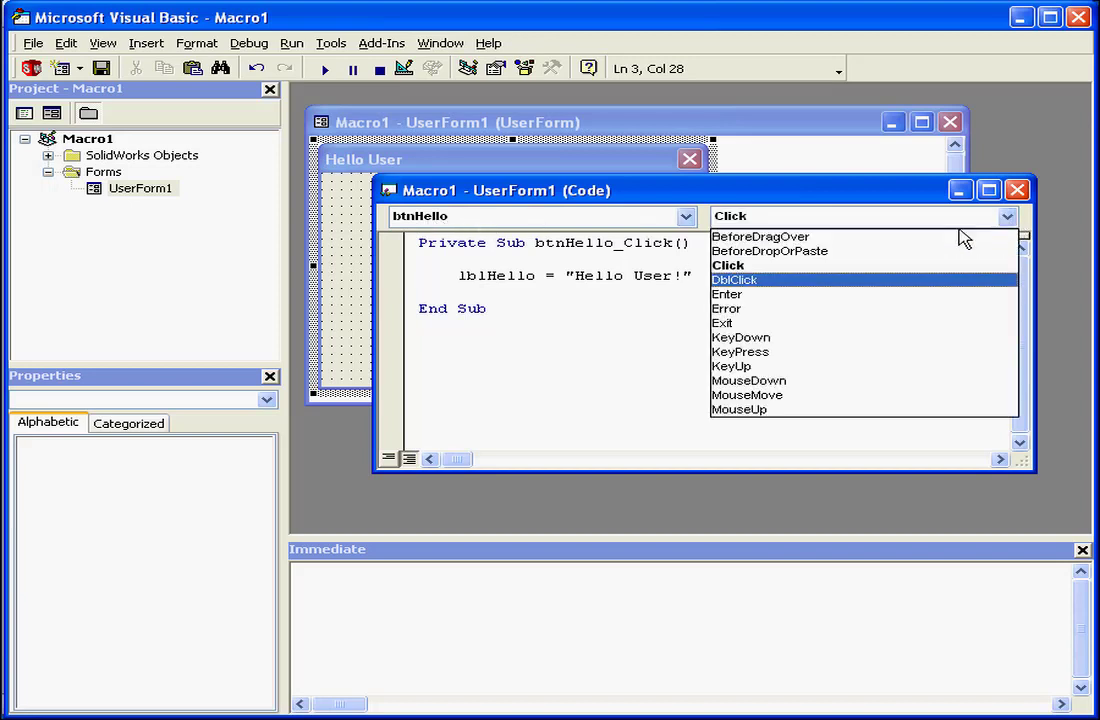
{"action": "left_click", "coordinate": [736, 280]}
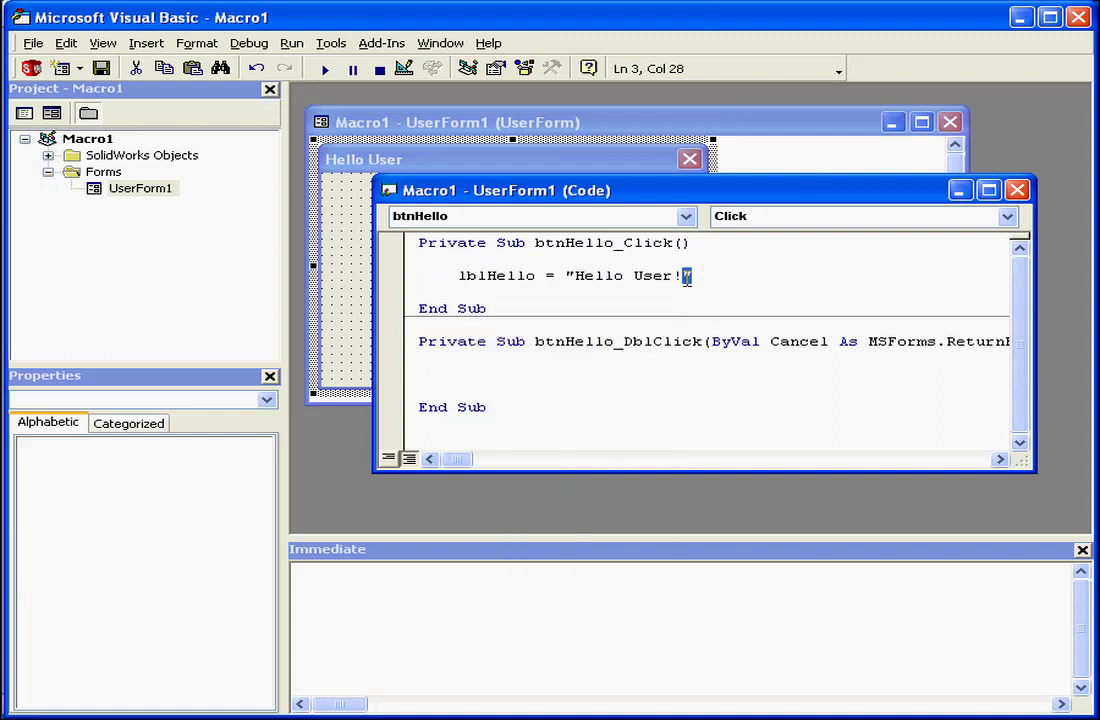
{"action": "right_click", "coordinate": [570, 276]}
{"action": "type", "text": "lblHello = \"Hello User!"}
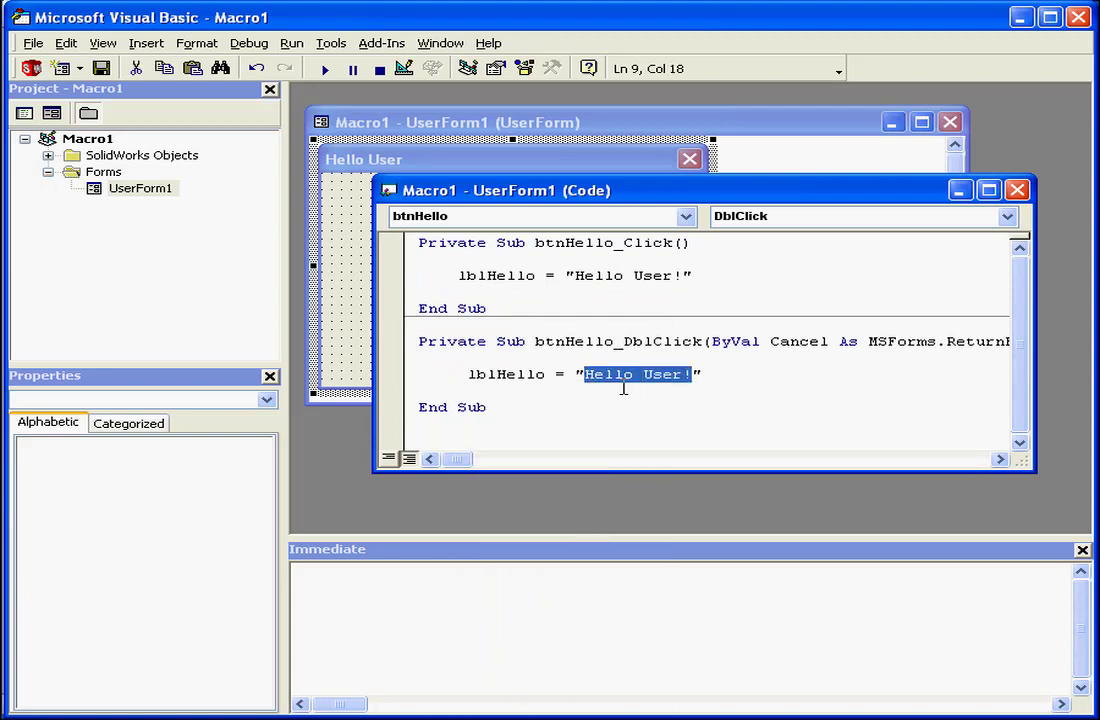
{"action": "type", "text": "D"}
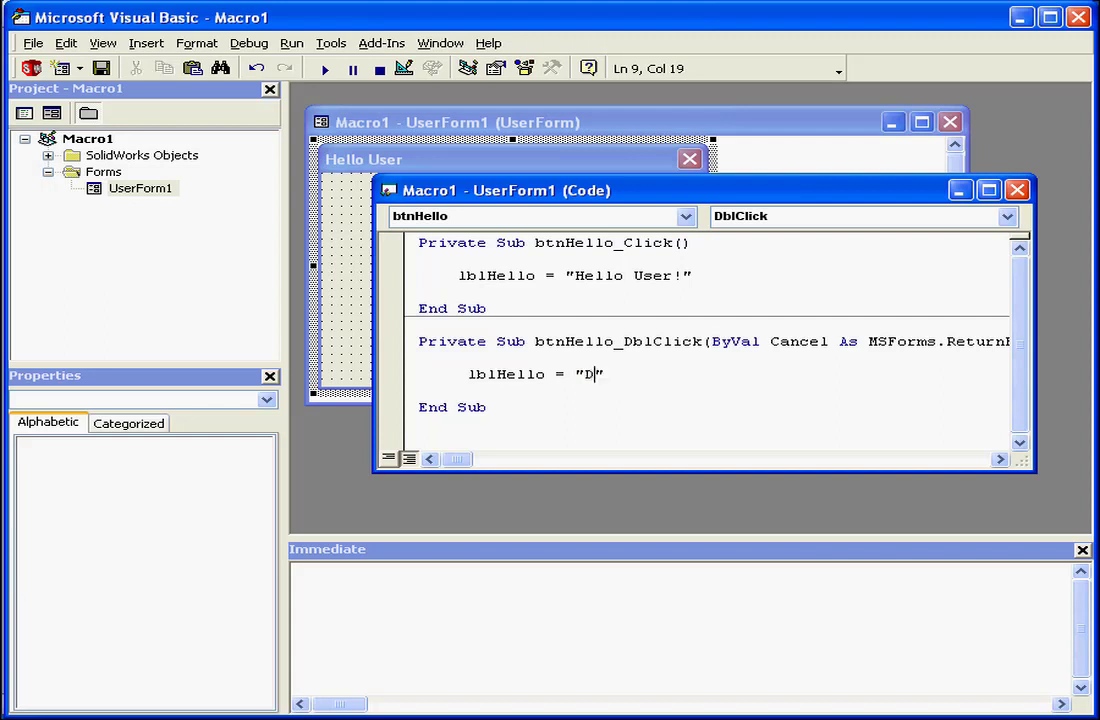
{"action": "type", "text": "bkC"}
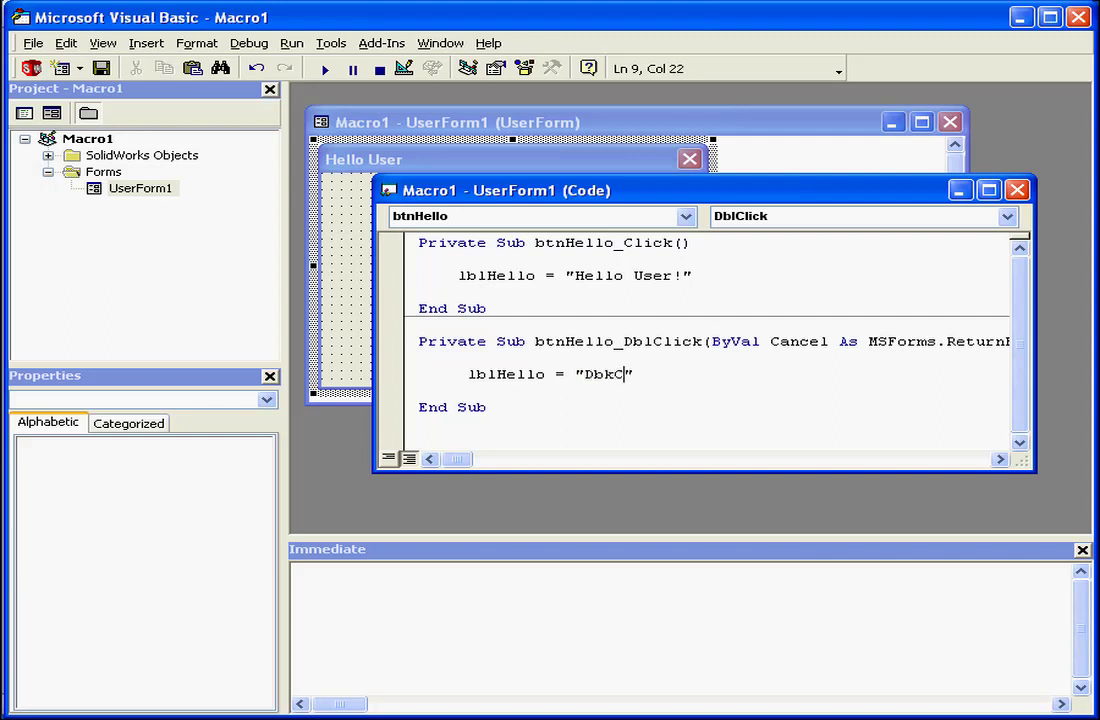
{"action": "type", "text": "lick"}
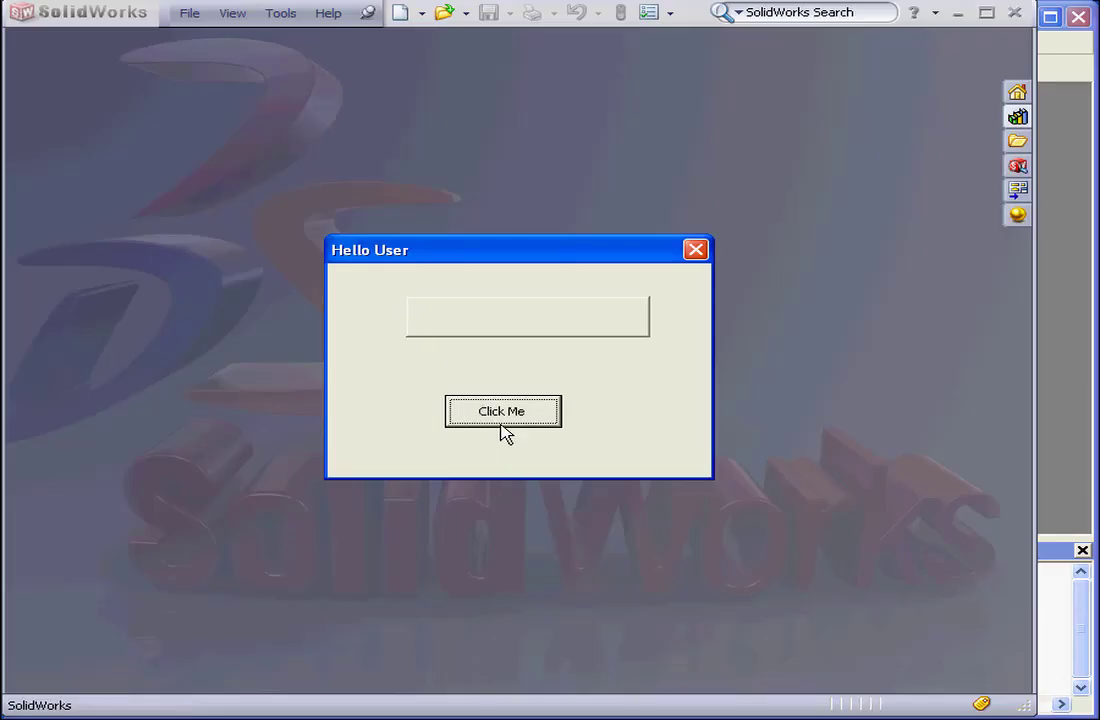
- Click then double-click Click Me, changing the label from Hello User! to DbkClick
{"action": "left_click", "coordinate": [504, 412]}
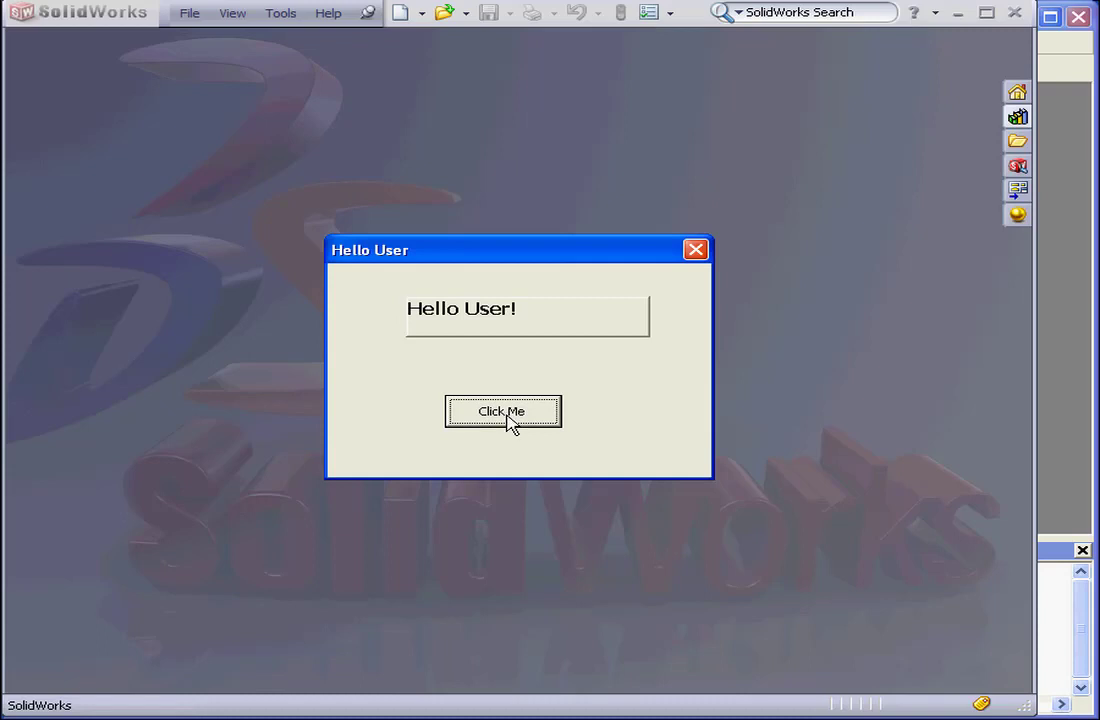
{"action": "double_click", "coordinate": [504, 412]}
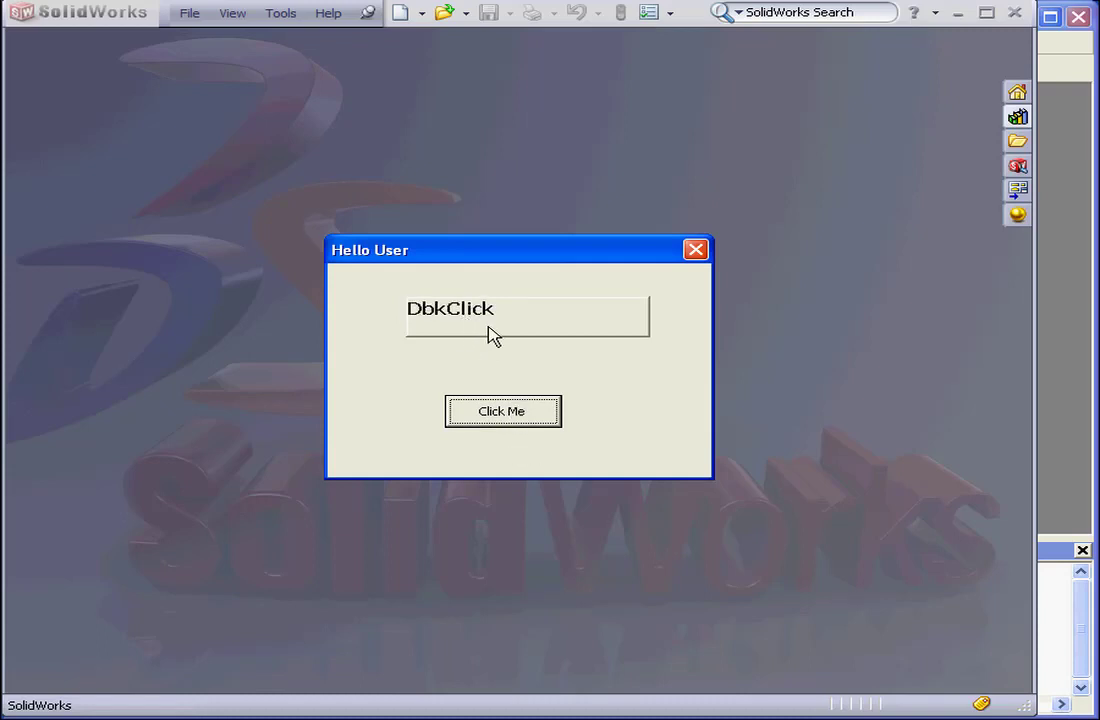
{"action": "mouse_move", "coordinate": [696, 248]}
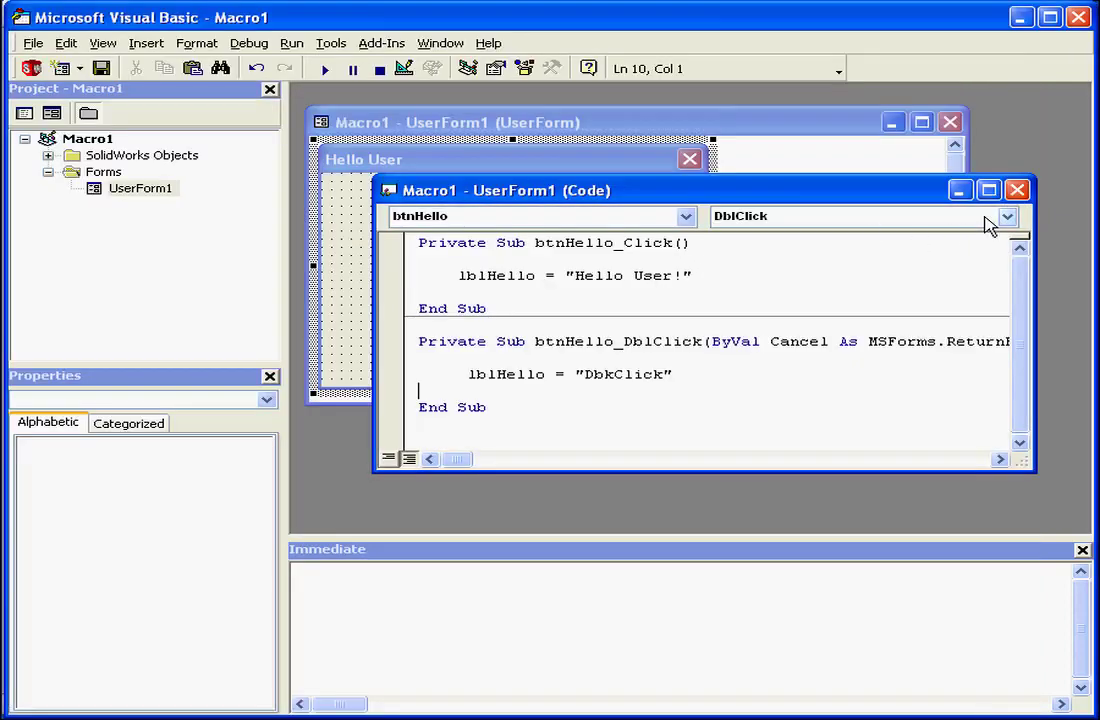
- Create btnHello's MouseDown sub assigning lblHello the text "Mouse Down"
{"action": "left_click", "coordinate": [1006, 216]}
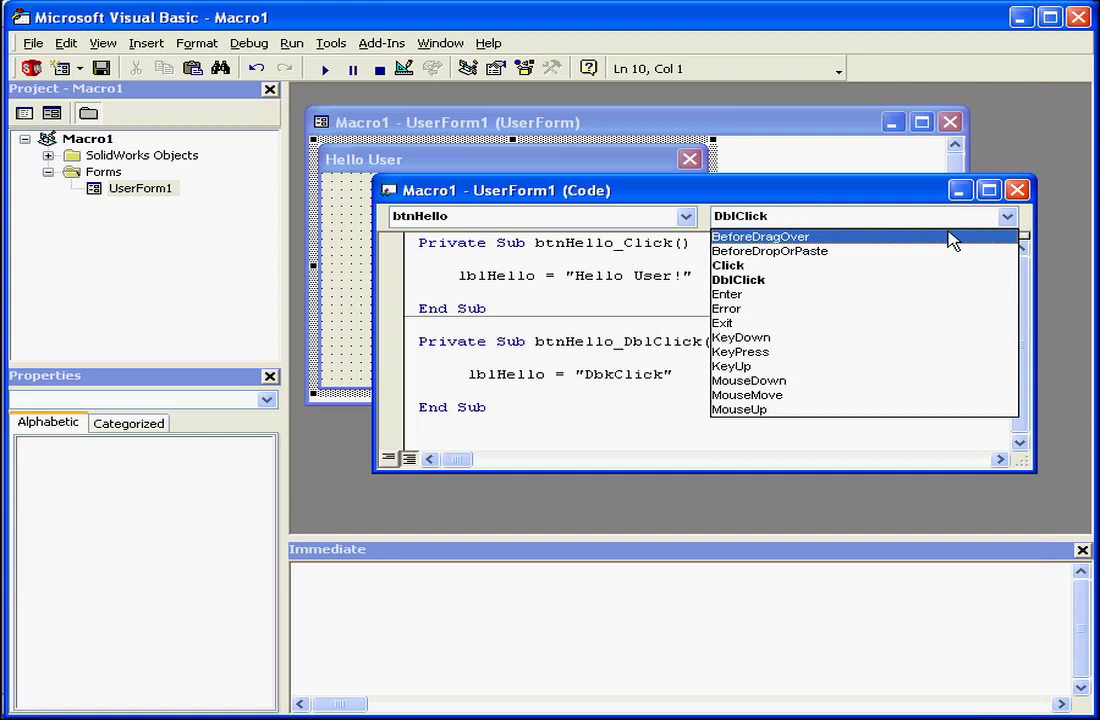
{"action": "left_click", "coordinate": [748, 380]}
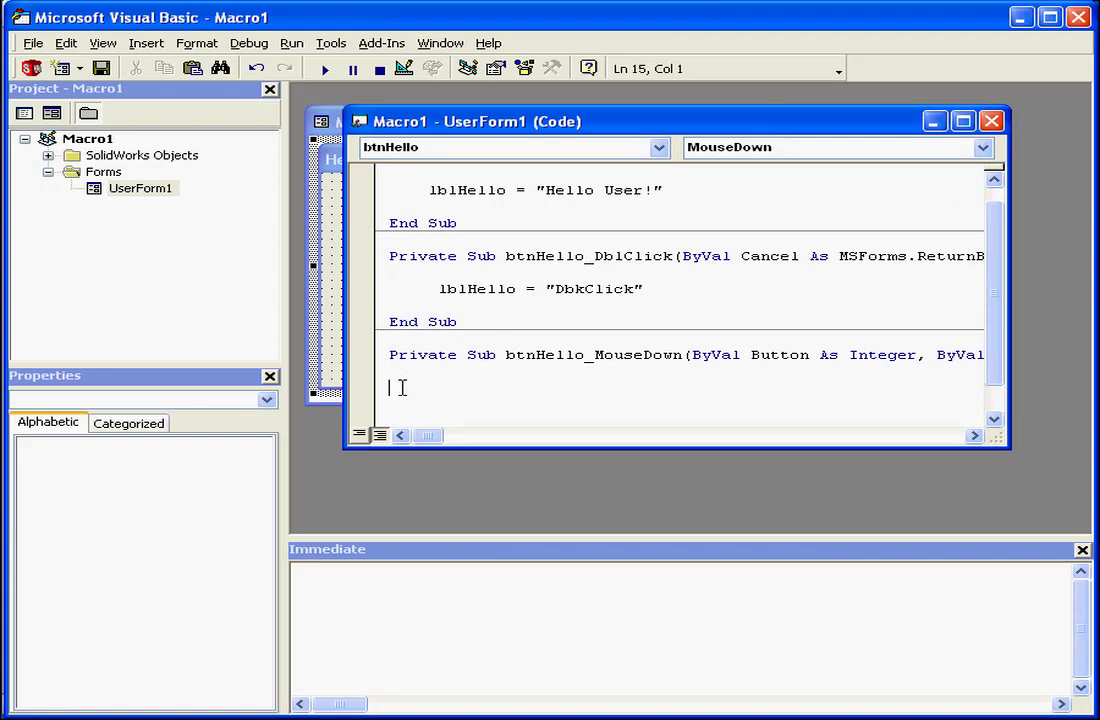
{"action": "type", "text": "lblHello = \"Hello User!\""}
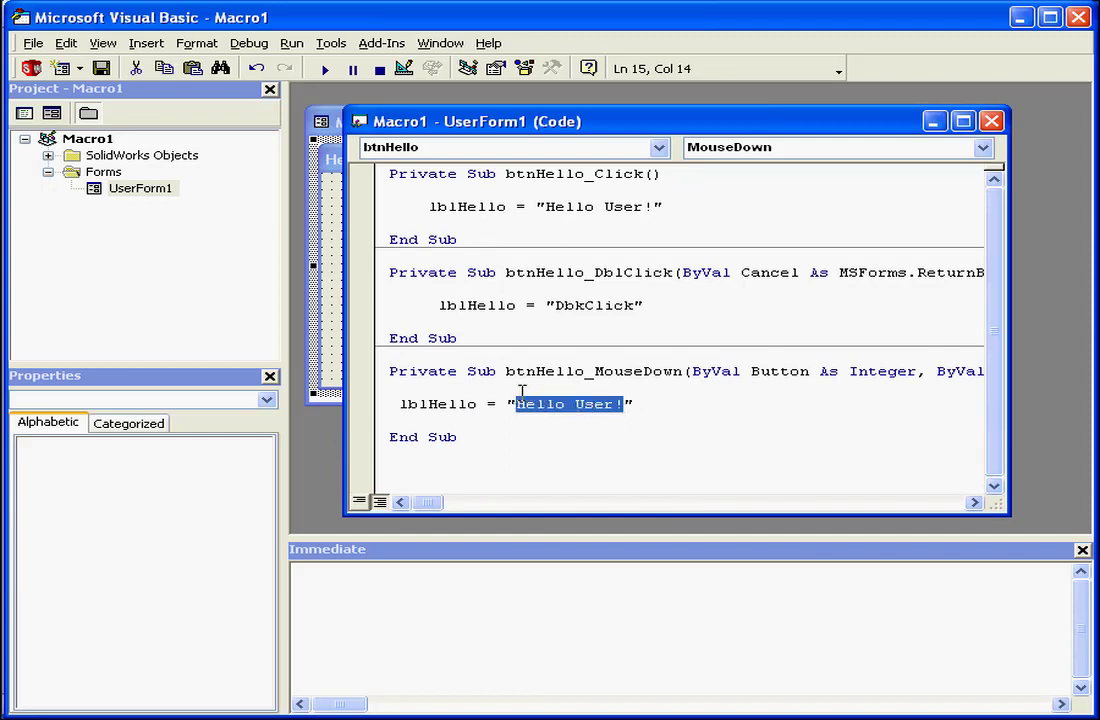
{"action": "type", "text": "Mouse Dow"}
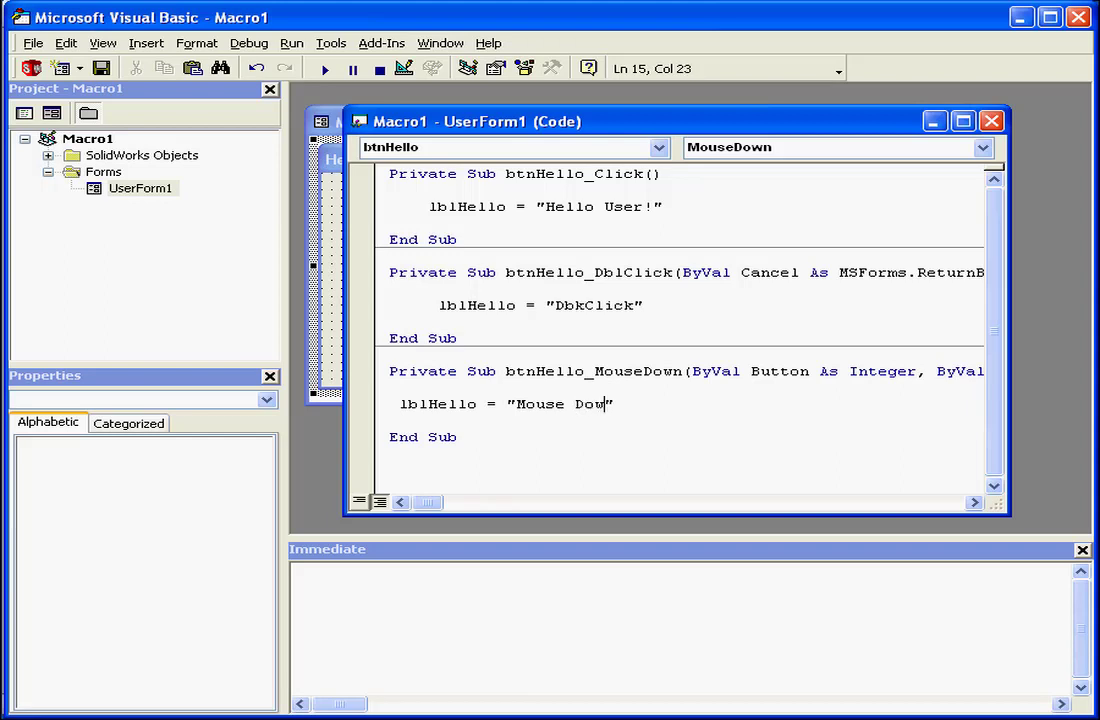
{"action": "type", "text": "n"}
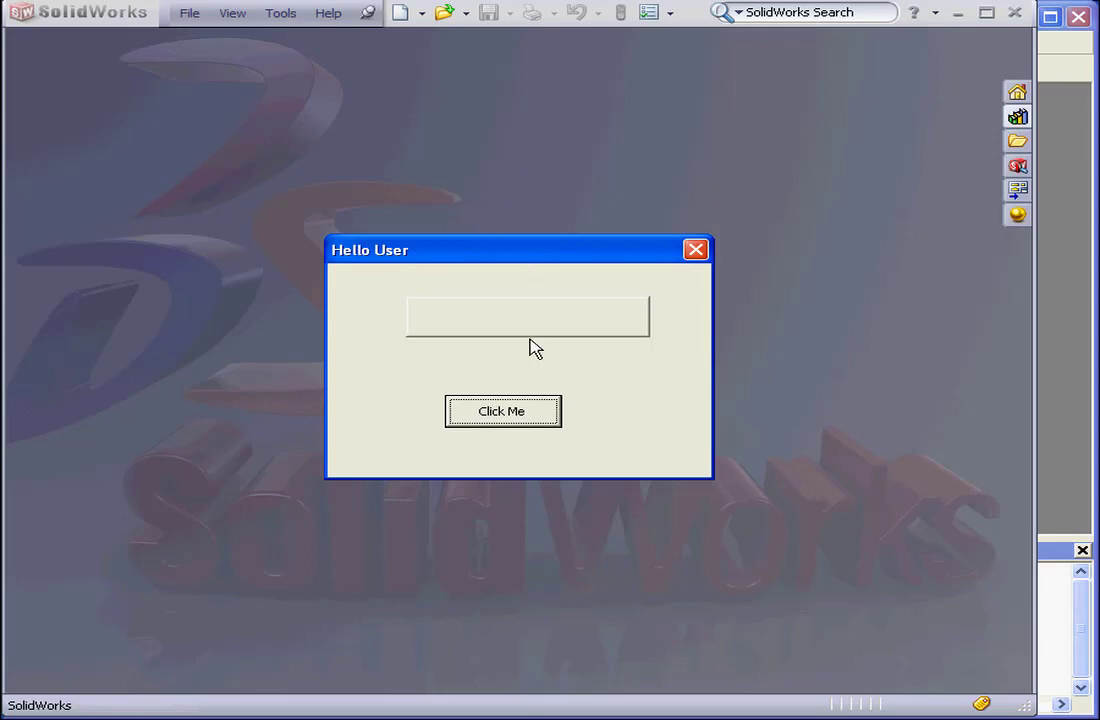
- Press Click Me on the running form to see "Mouse Down", then close the form
{"action": "left_click", "coordinate": [504, 412]}
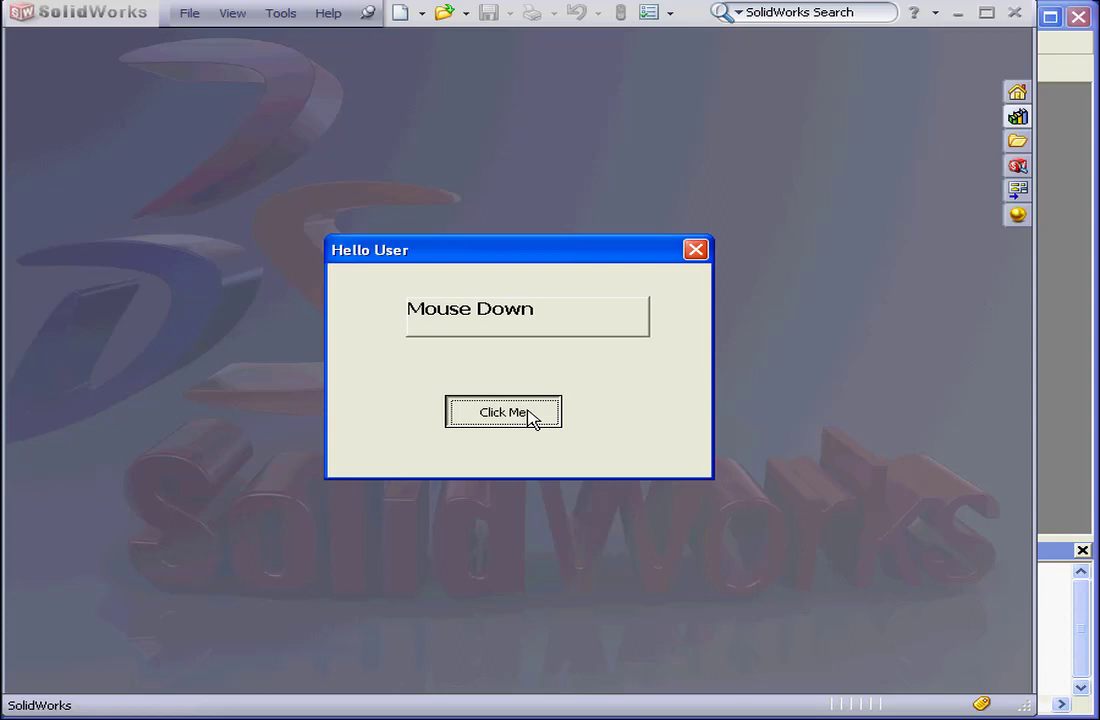
{"action": "left_click", "coordinate": [504, 412]}
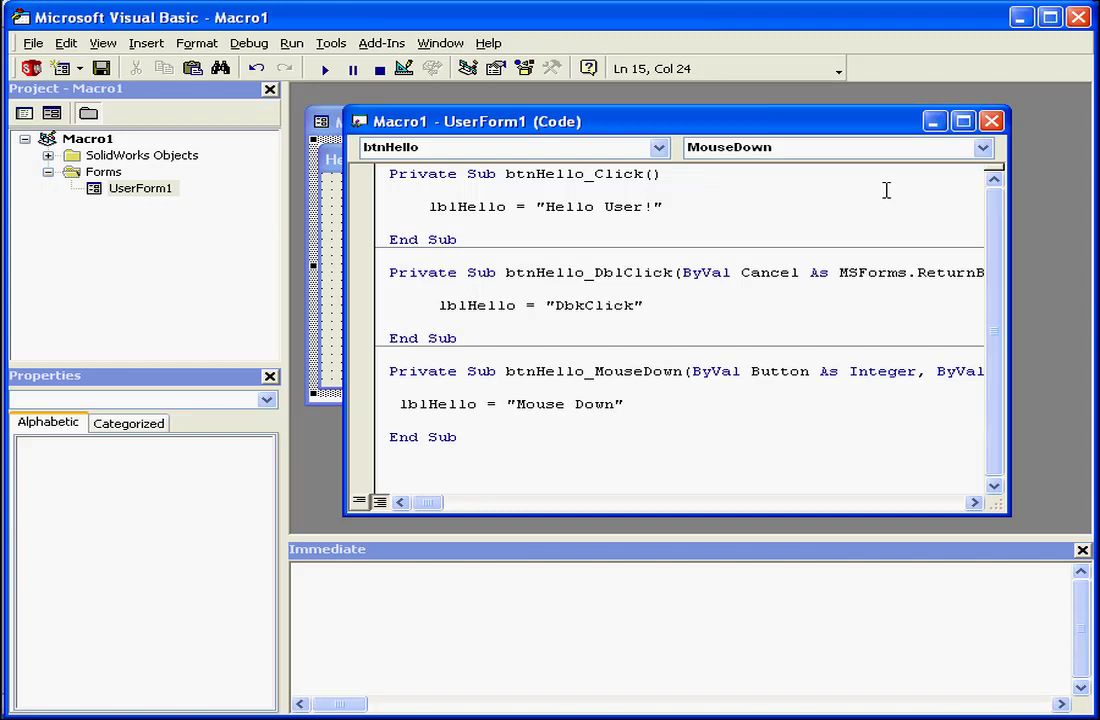
- Create btnHello's MouseUp sub assigning lblHello the text "Mouse Up"
{"action": "left_click", "coordinate": [980, 148]}
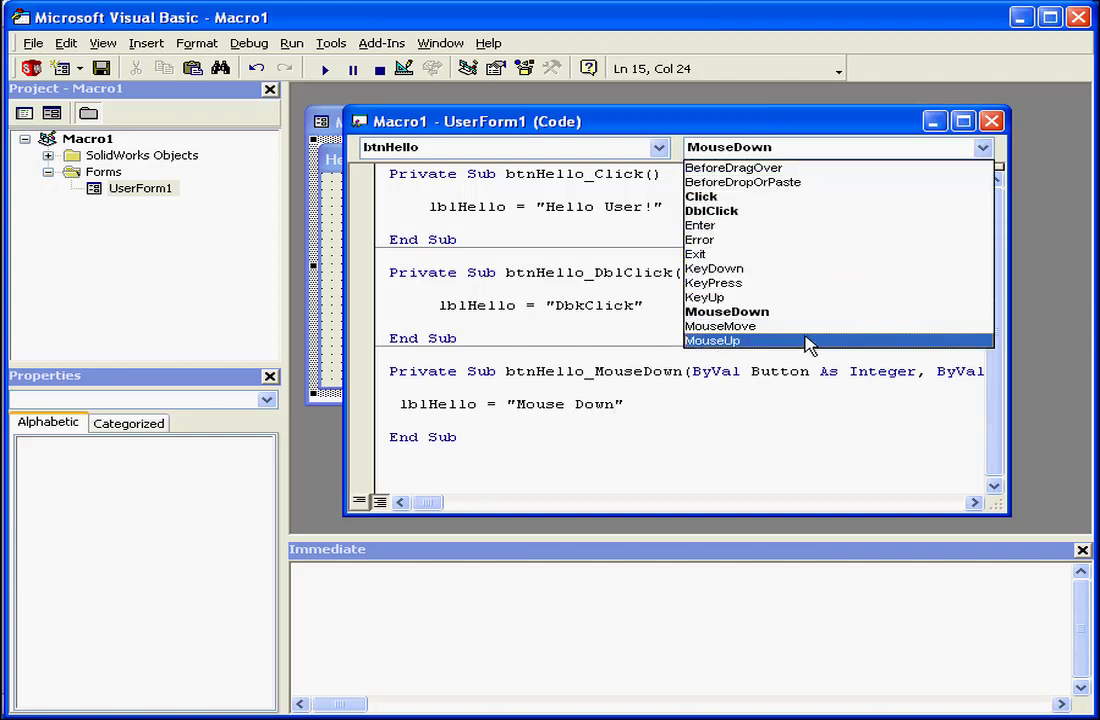
{"action": "left_click", "coordinate": [712, 340]}
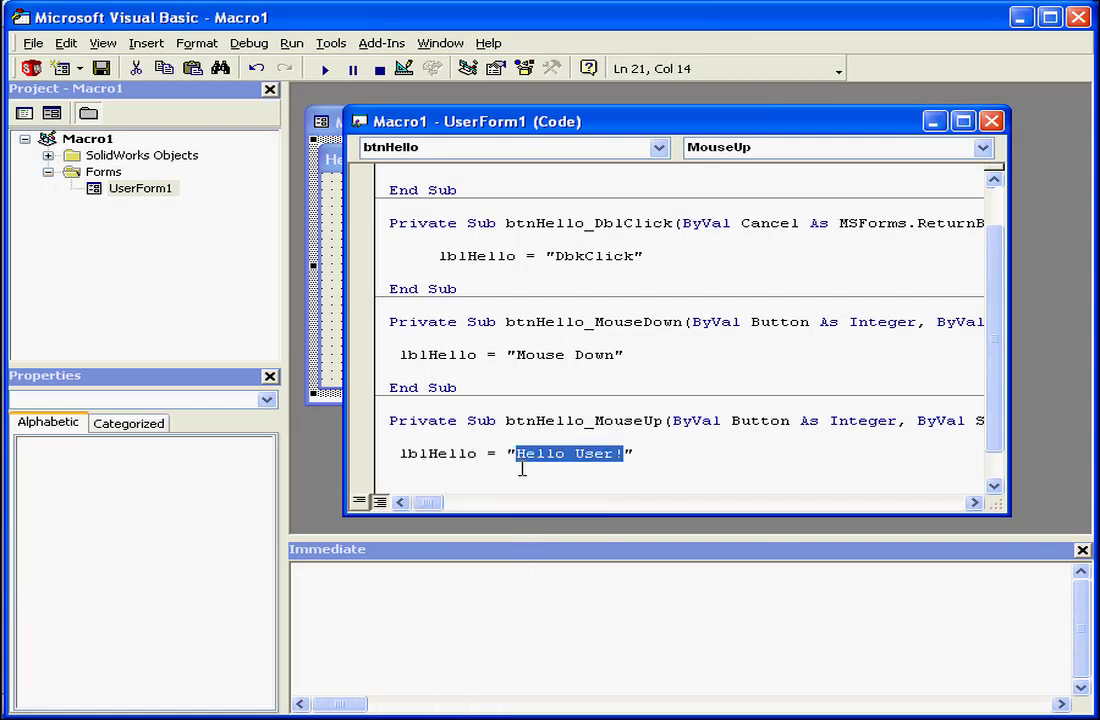
{"action": "type", "text": "Mouse"}
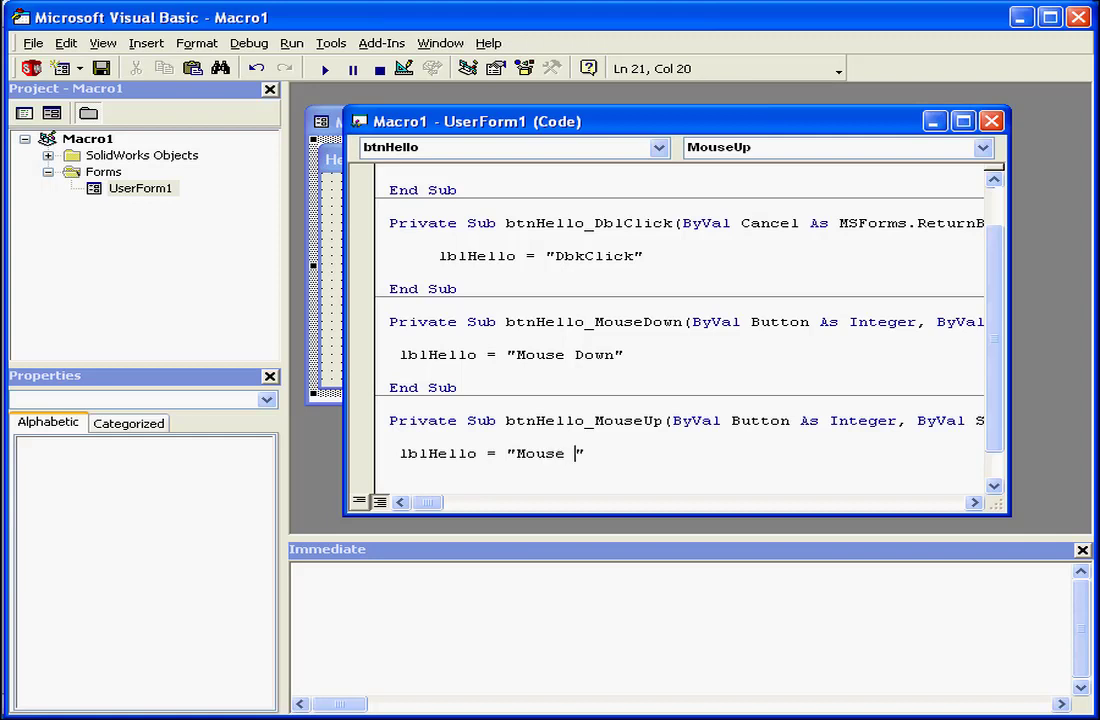
{"action": "type", "text": "Up"}
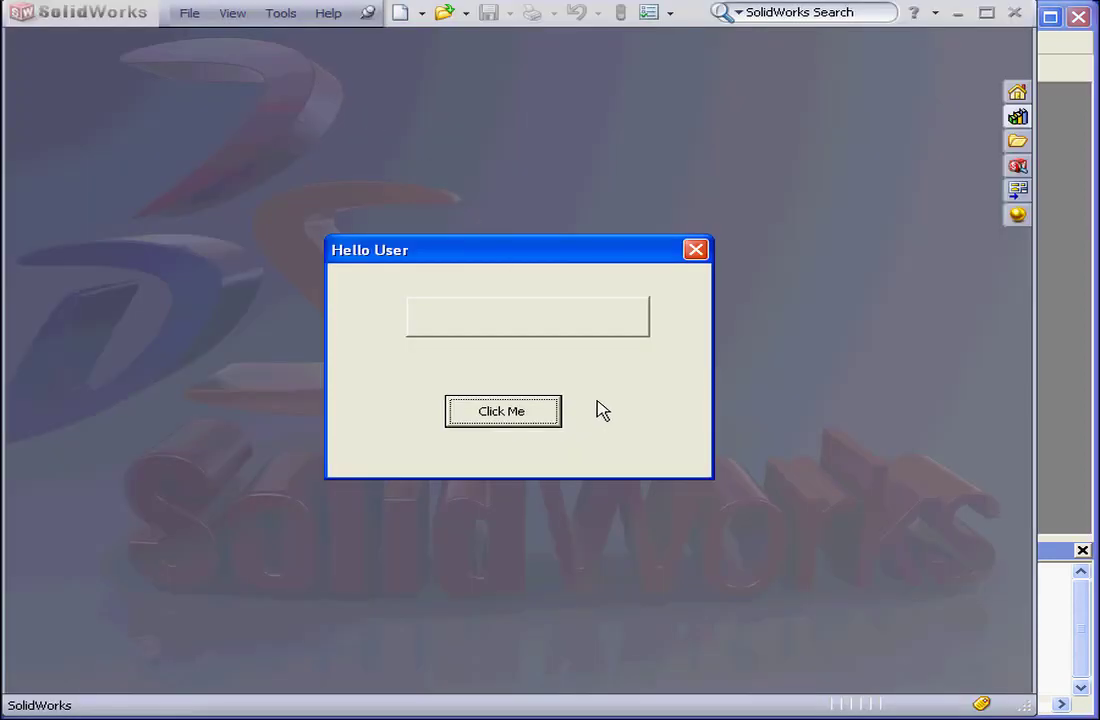
- Press, click and release Click Me, watching the label show Mouse Down, Hello User! and Mouse Up
{"action": "left_click", "coordinate": [504, 412]}
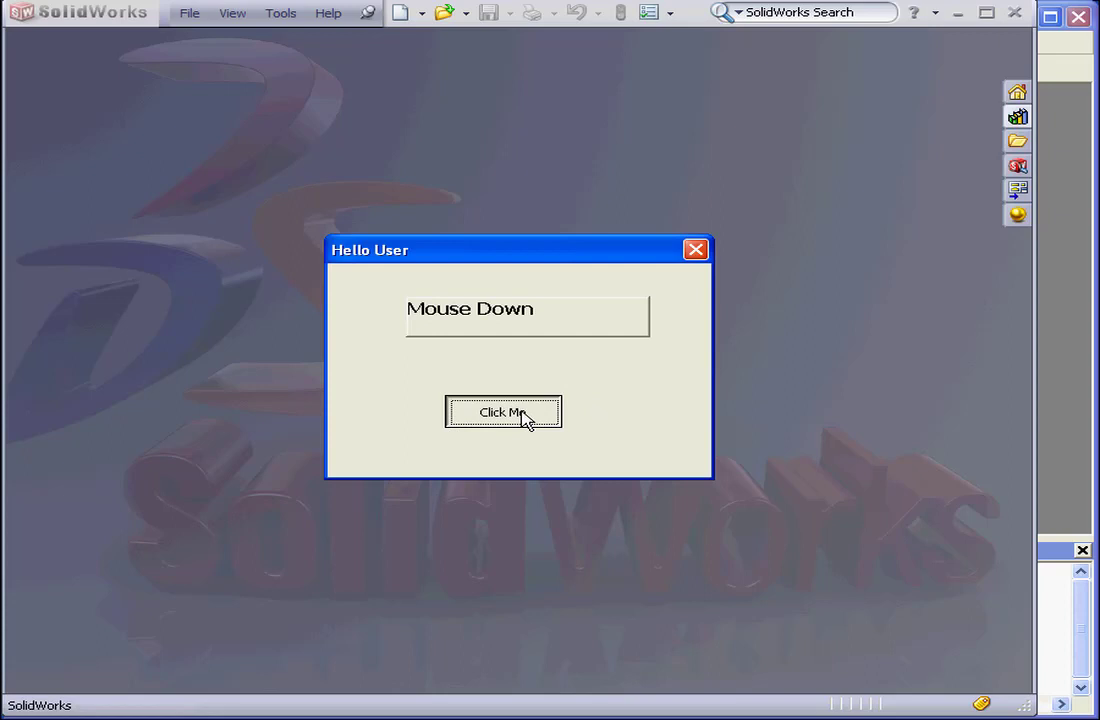
{"action": "left_click", "coordinate": [504, 412]}
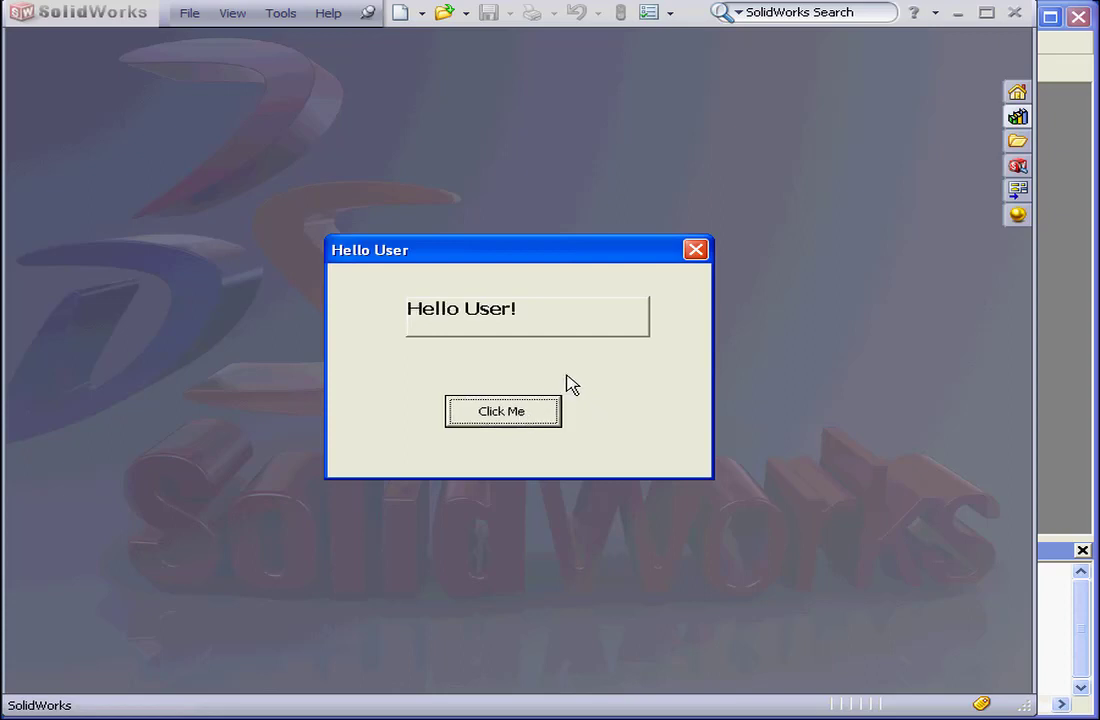
{"action": "left_click", "coordinate": [504, 412]}
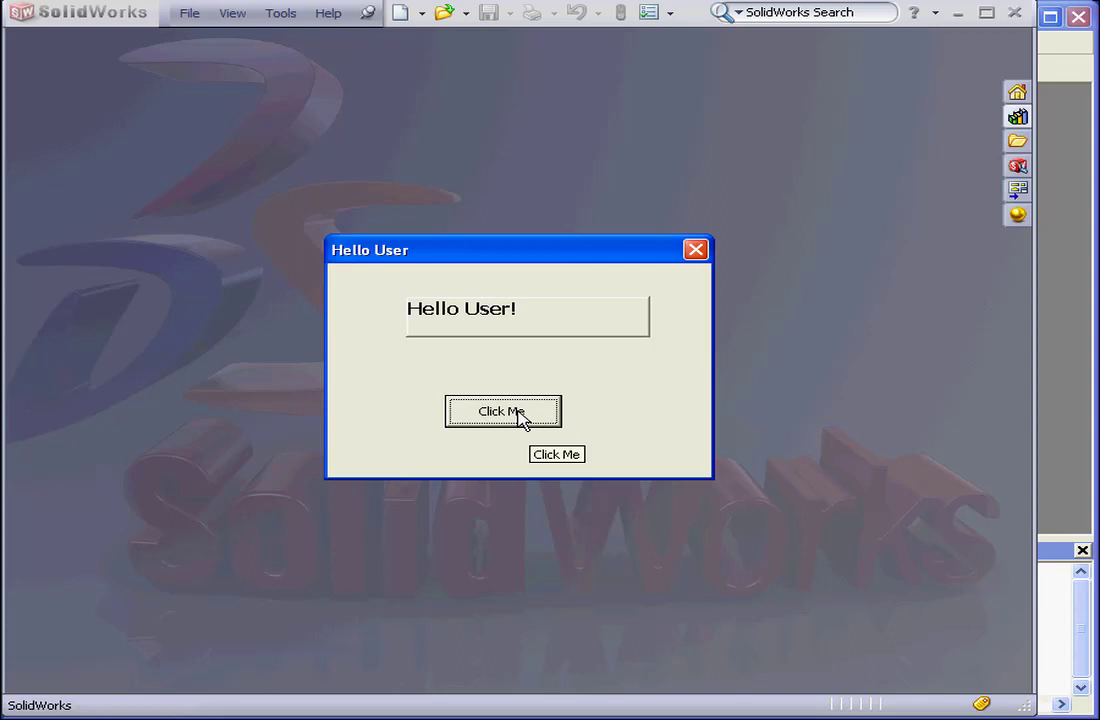
{"action": "left_click", "coordinate": [504, 412]}
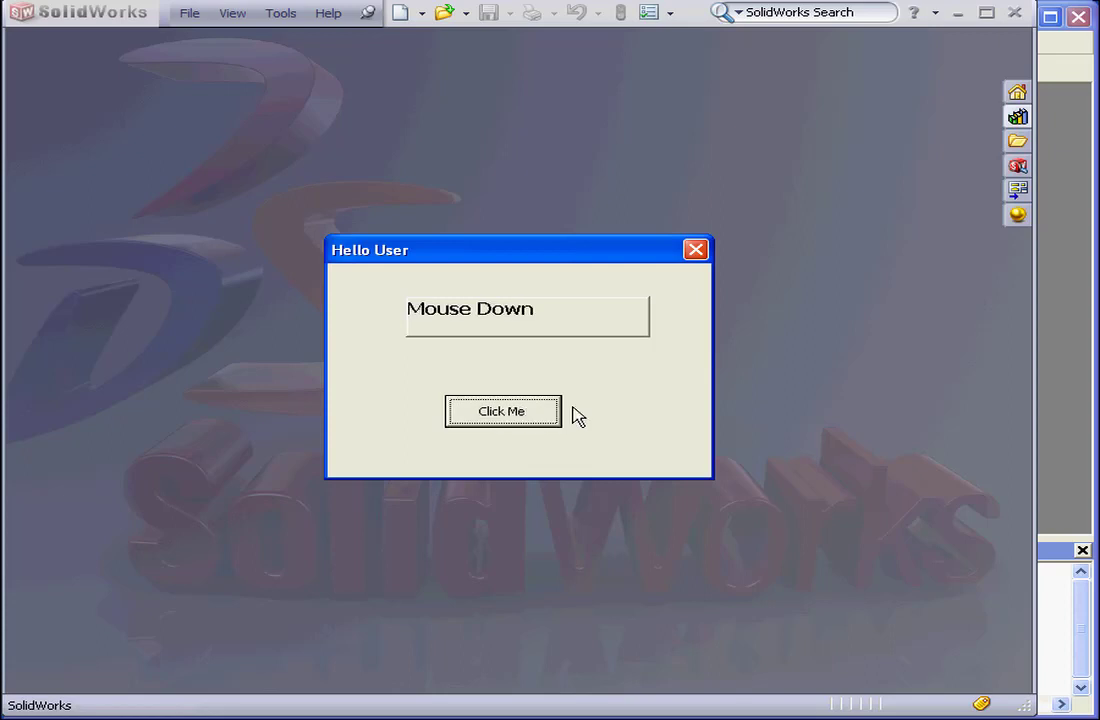
{"action": "mouse_move", "coordinate": [606, 410]}
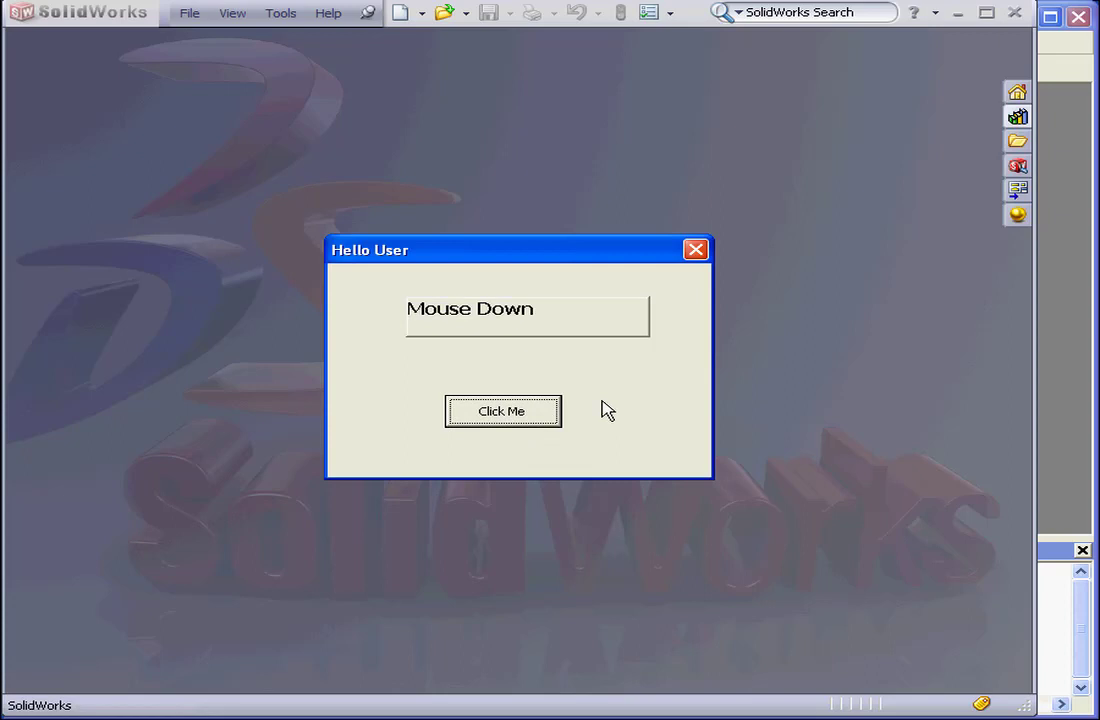
{"action": "left_click", "coordinate": [504, 412]}
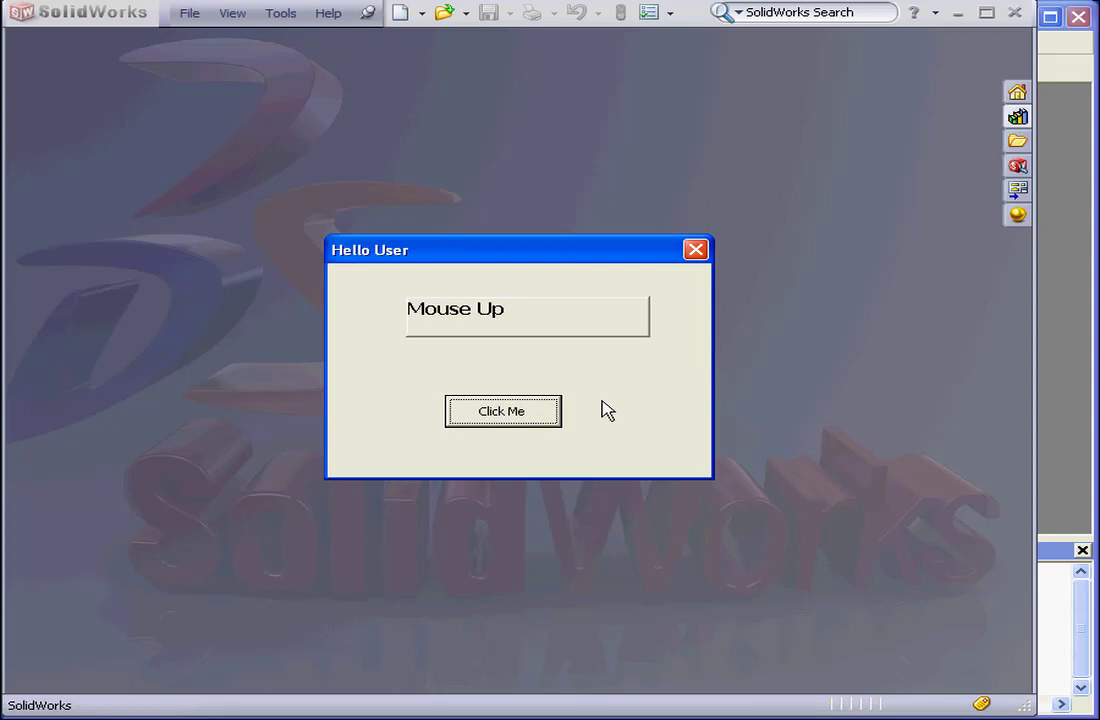
{"action": "mouse_move", "coordinate": [490, 336]}
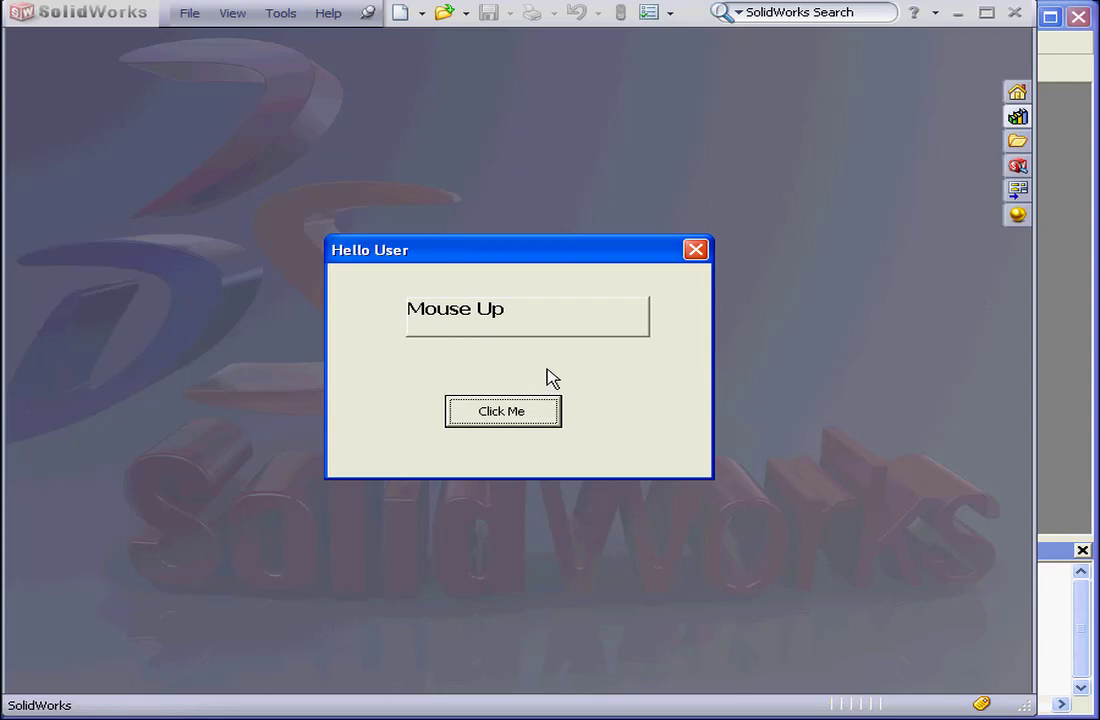
{"action": "mouse_move", "coordinate": [500, 334]}
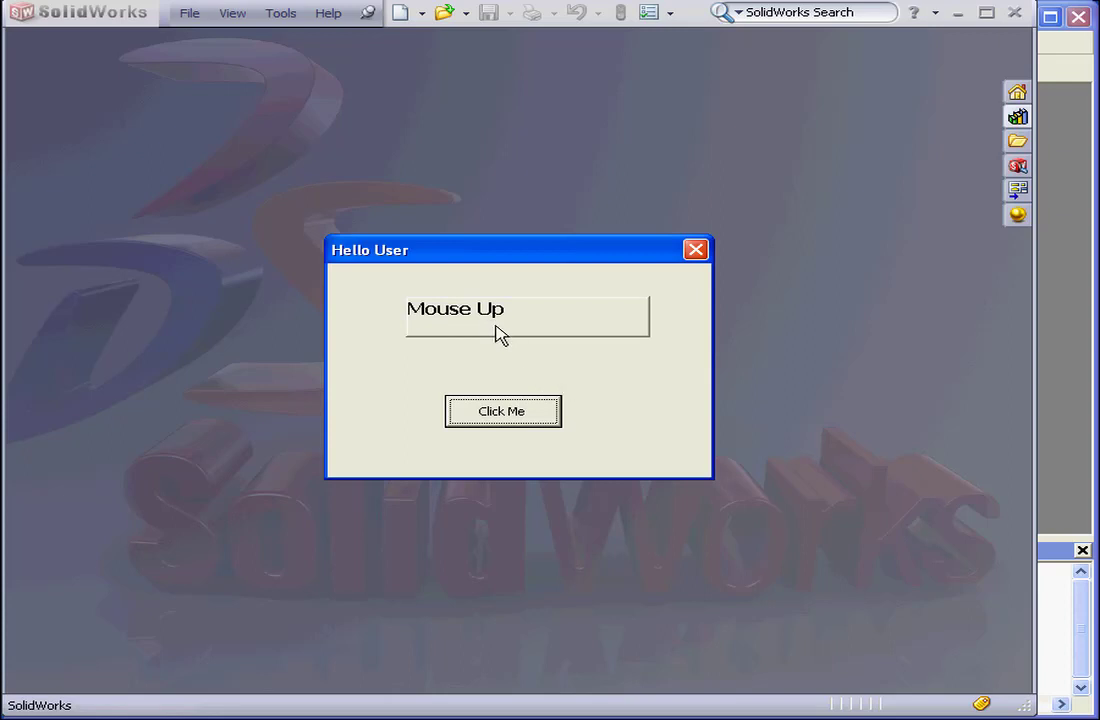
{"action": "mouse_move", "coordinate": [586, 396]}
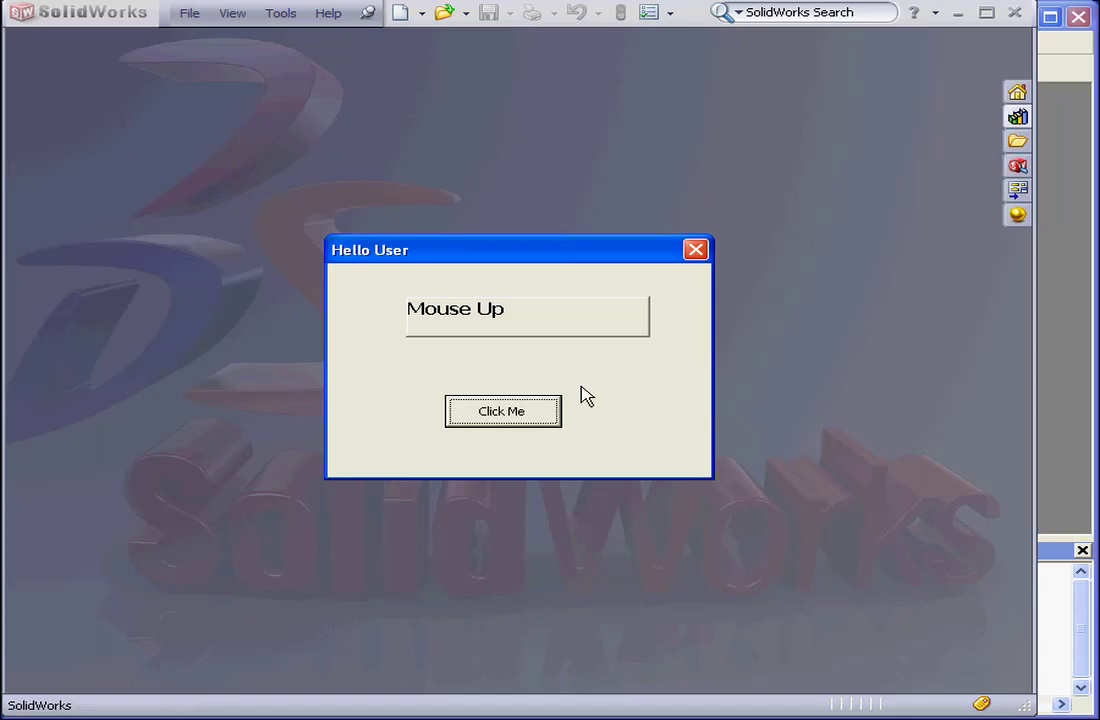
{"action": "mouse_move", "coordinate": [580, 388]}
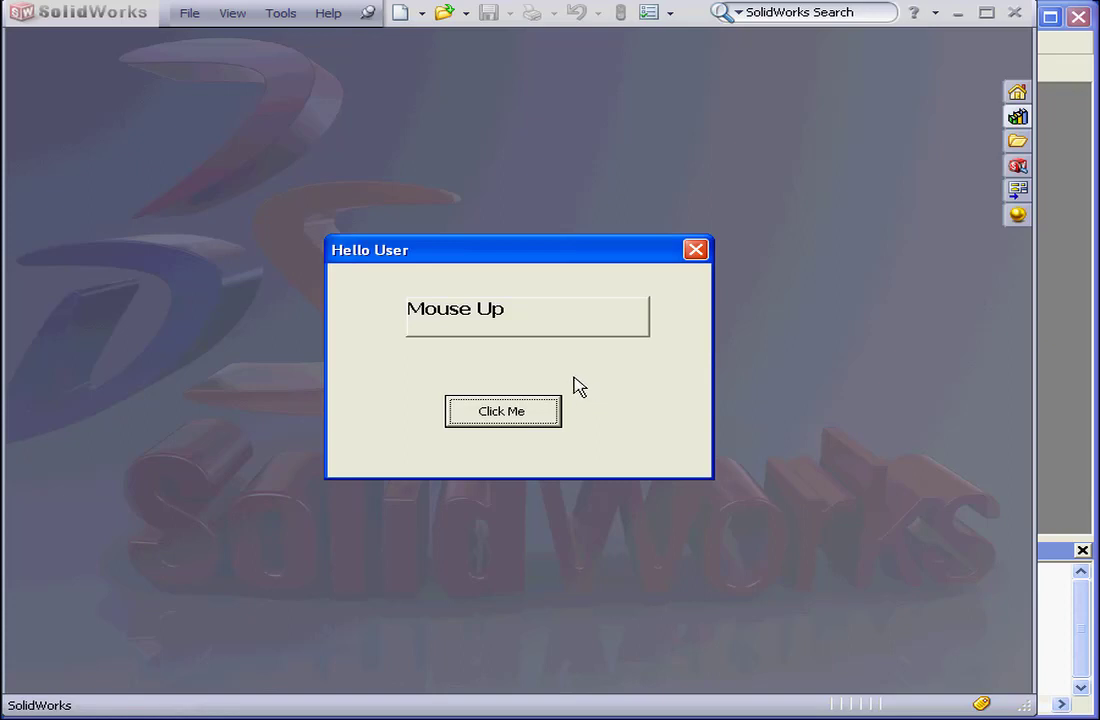
{"action": "mouse_move", "coordinate": [588, 388]}
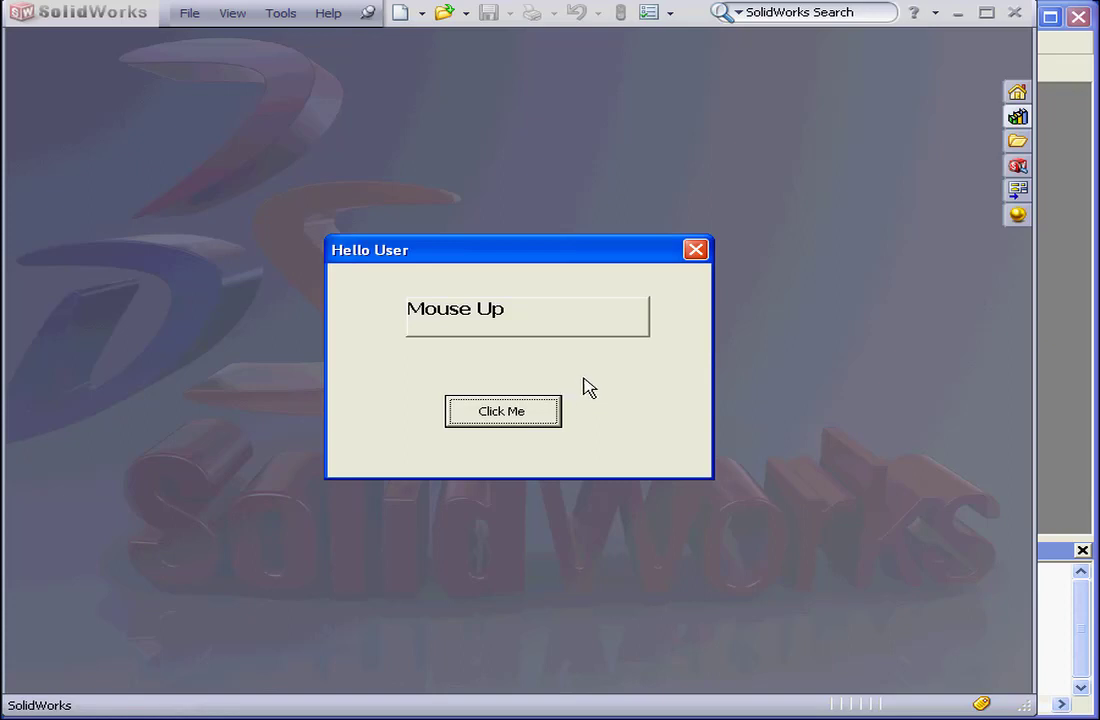
{"action": "mouse_move", "coordinate": [612, 394]}
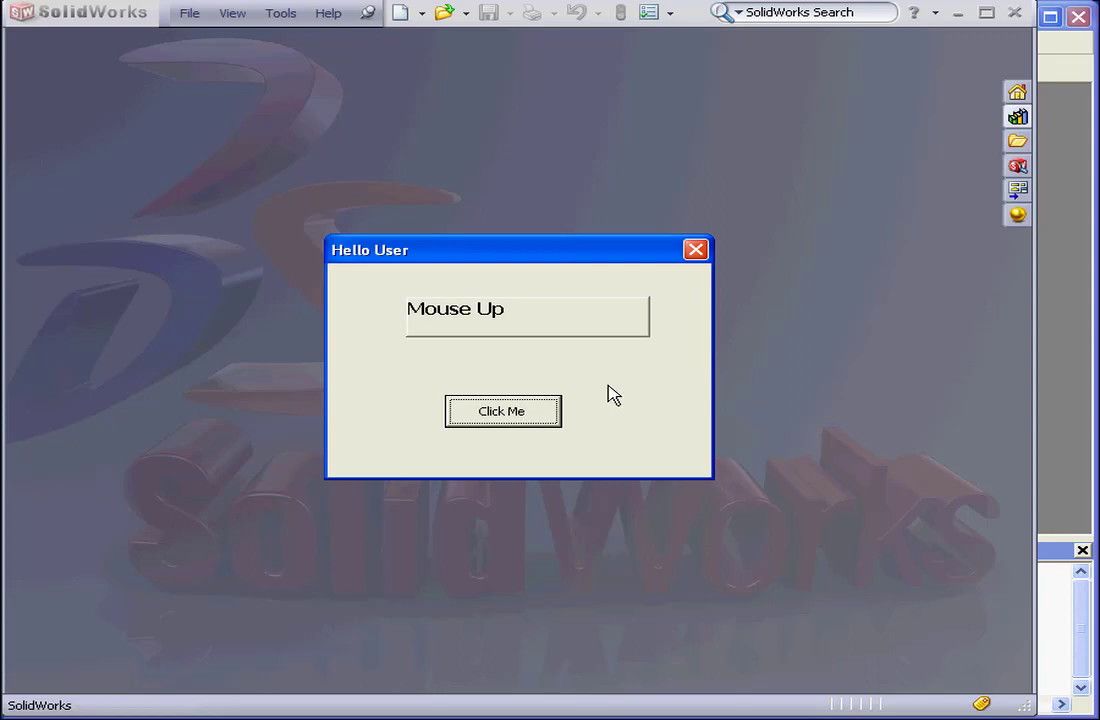
{"action": "mouse_move", "coordinate": [624, 388]}
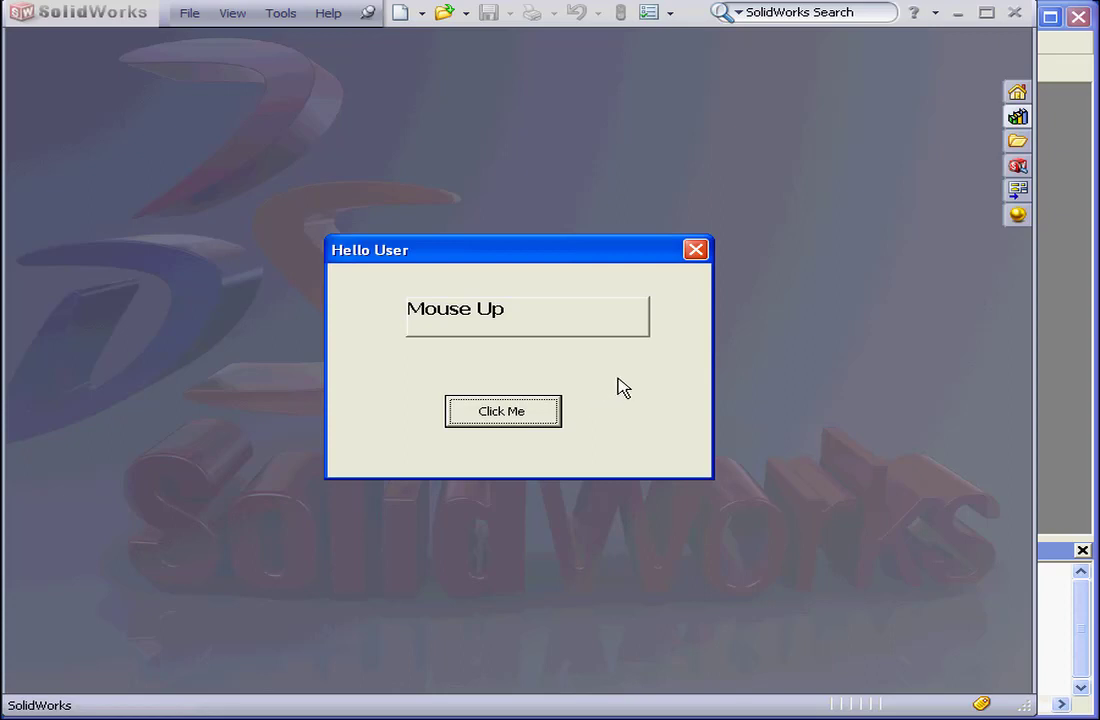
{"action": "mouse_move", "coordinate": [596, 390]}
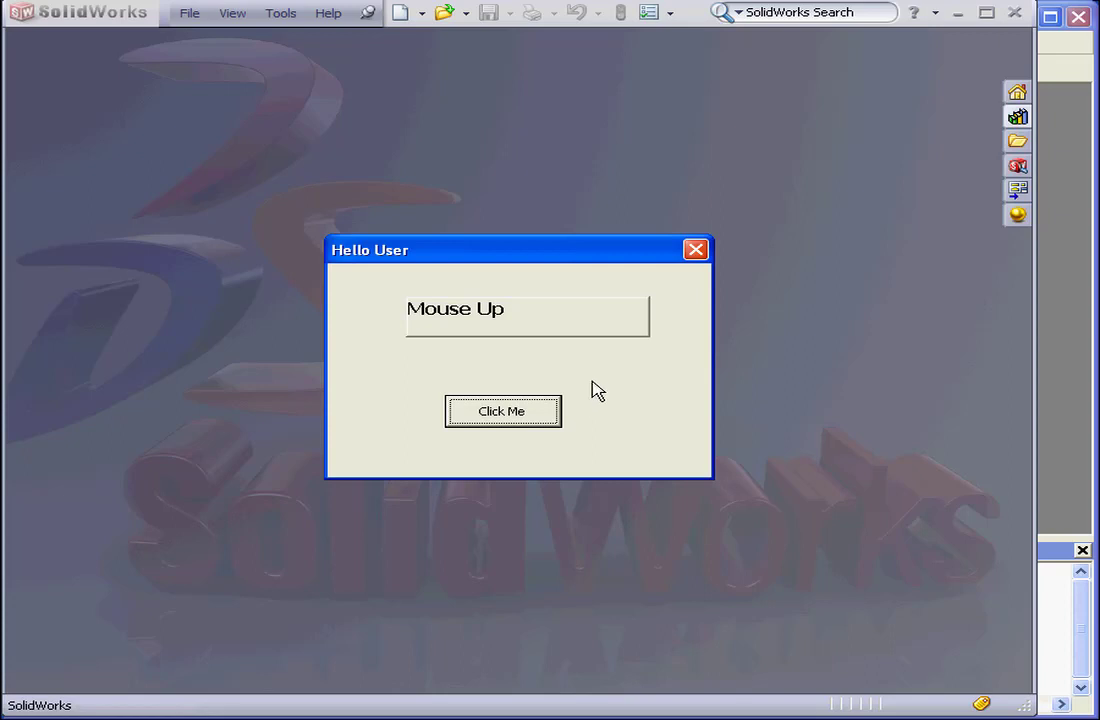